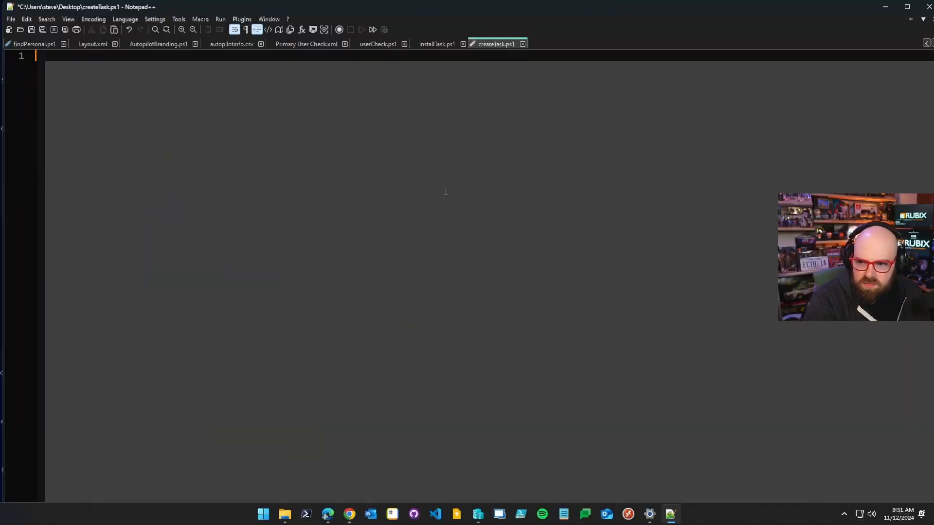
# Define $taskName as "Primary User Check" on the first line of createTask.ps1.
pyautogui.write('$')
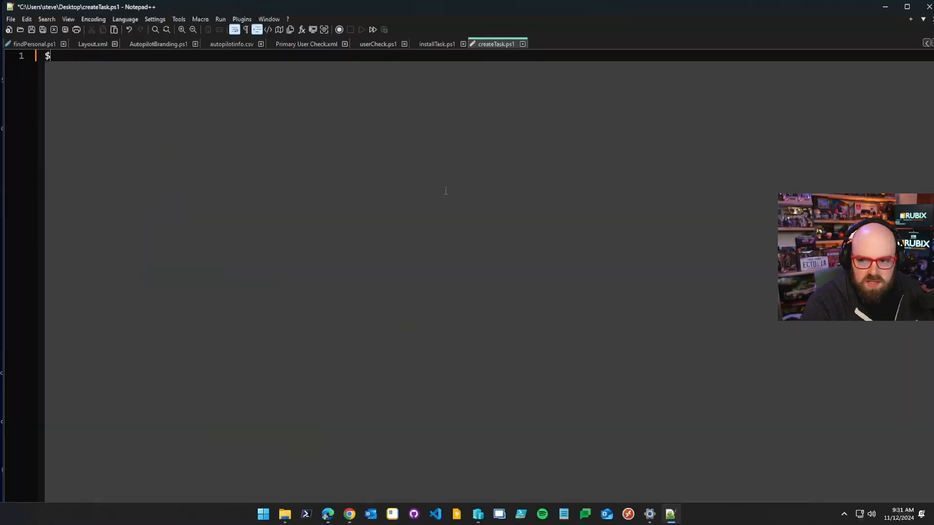
pyautogui.write('TaskNam')
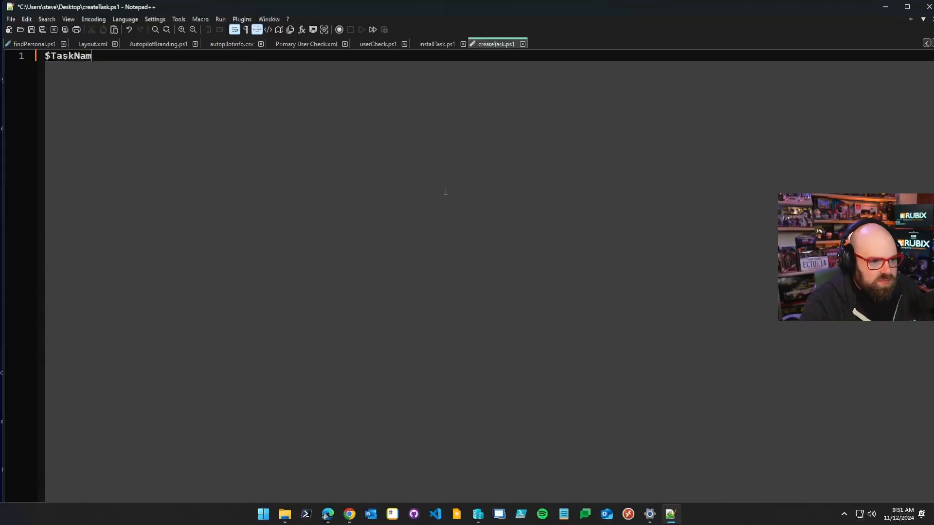
pyautogui.write('e = "User')
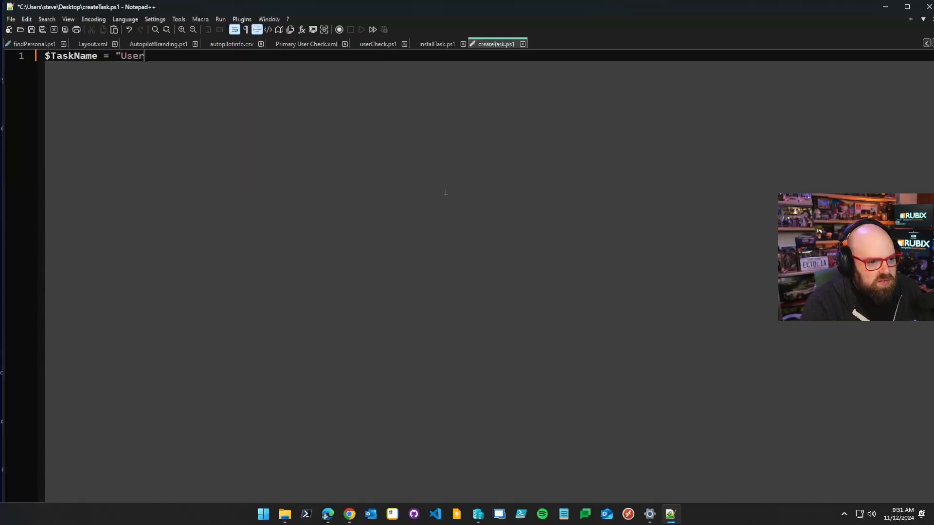
pyautogui.write('Che')
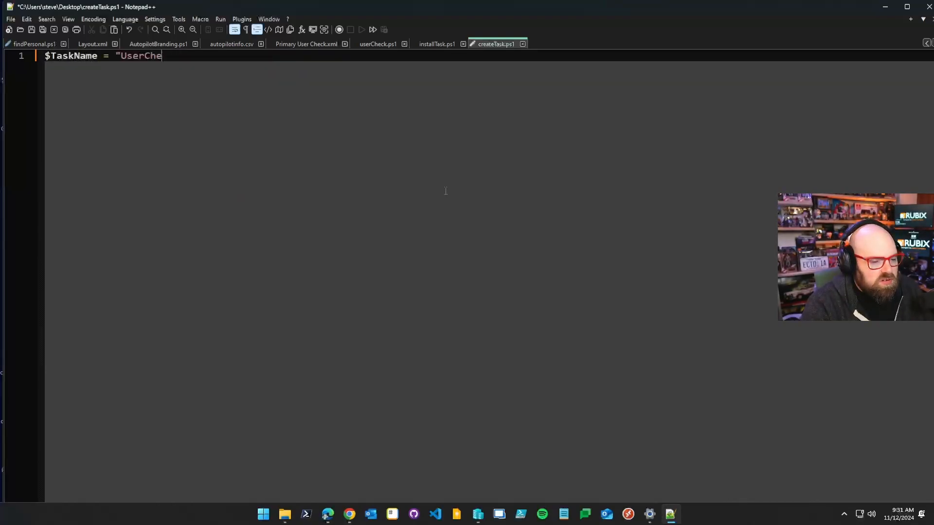
pyautogui.write('Pri')
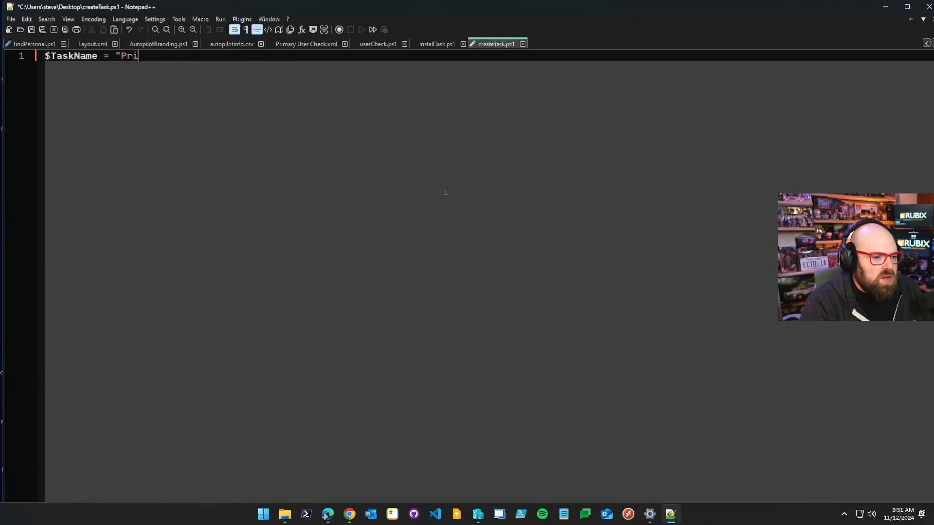
pyautogui.write('mary User Check')
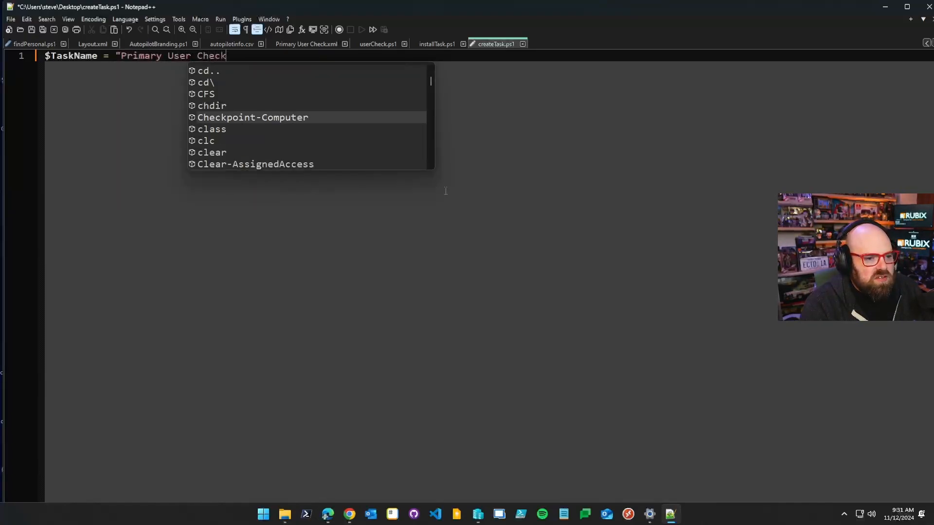
pyautogui.press('enter')
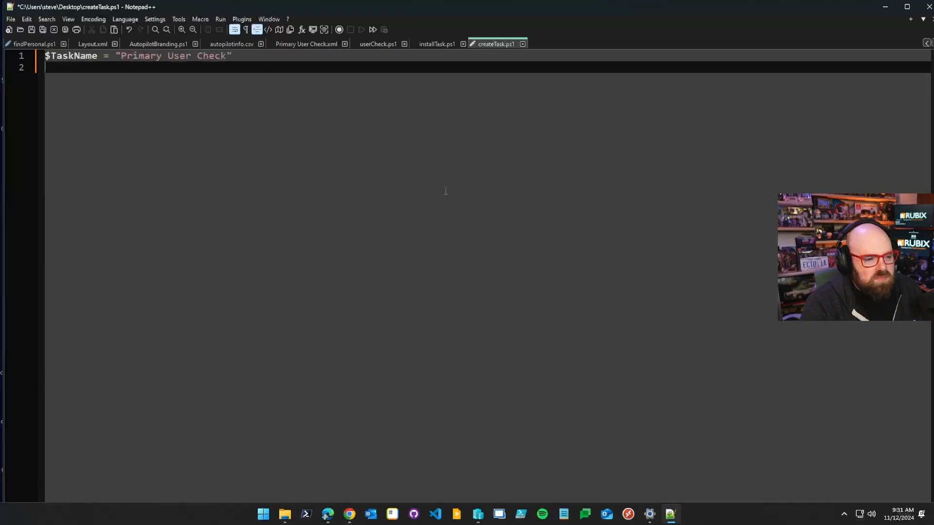
# Define $scriptPath as "C:\ProgramData\Scripts\userCheck.ps1" followed by a blank line.
pyautogui.write('$')
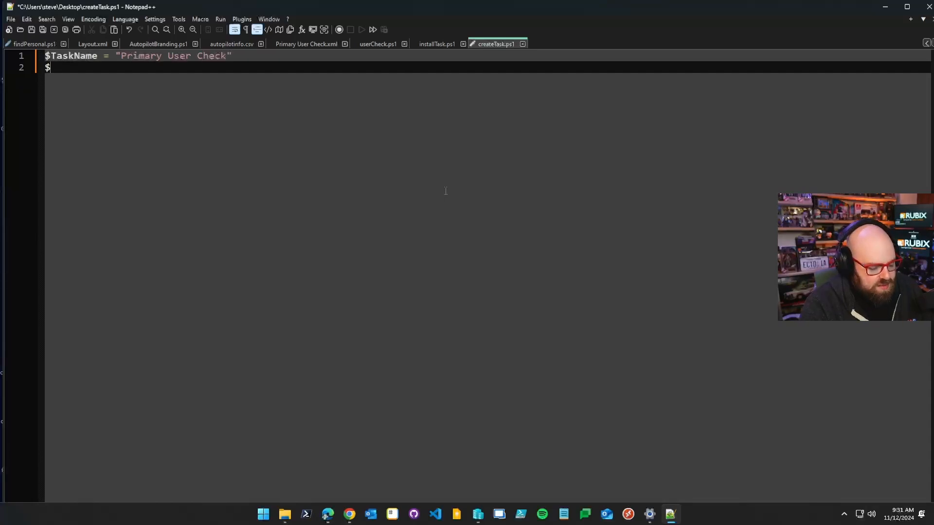
pyautogui.write('scriptPath =')
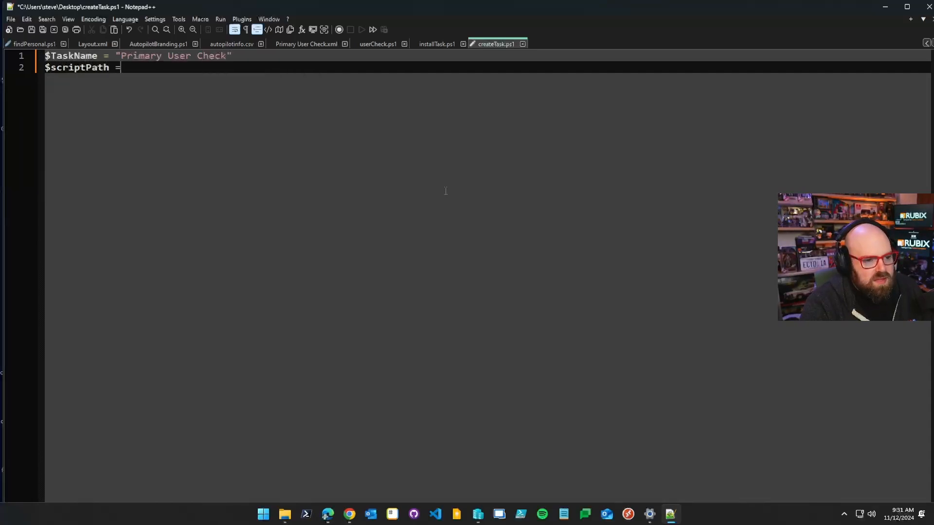
pyautogui.write('"C:\\Progra')
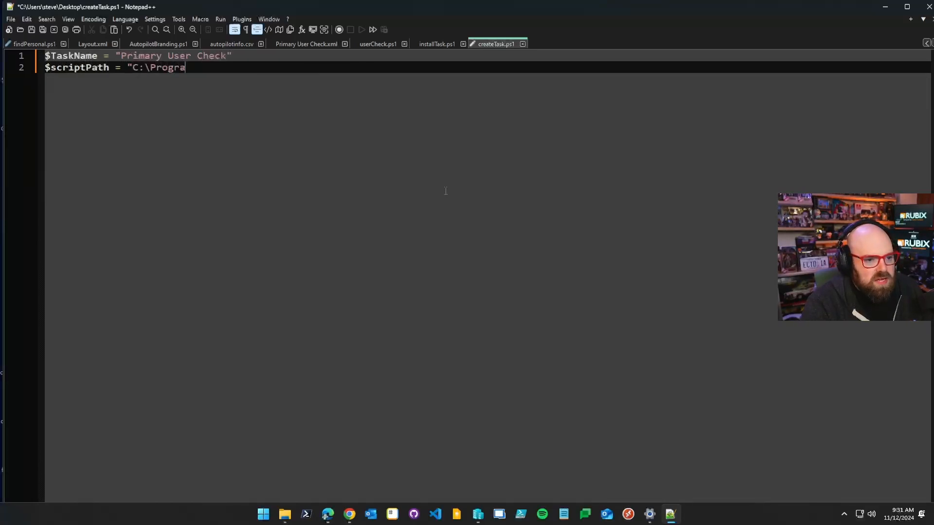
pyautogui.write('mData\\Scripts')
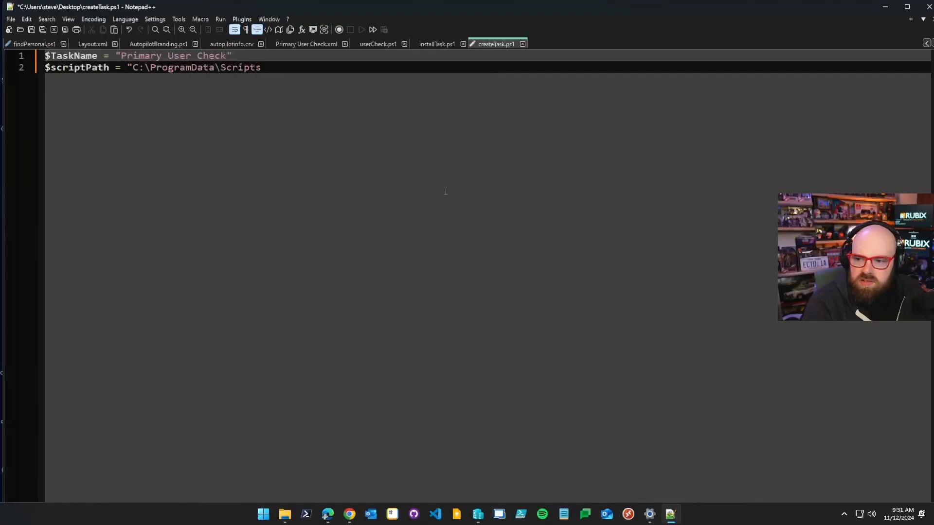
pyautogui.write('\\user')
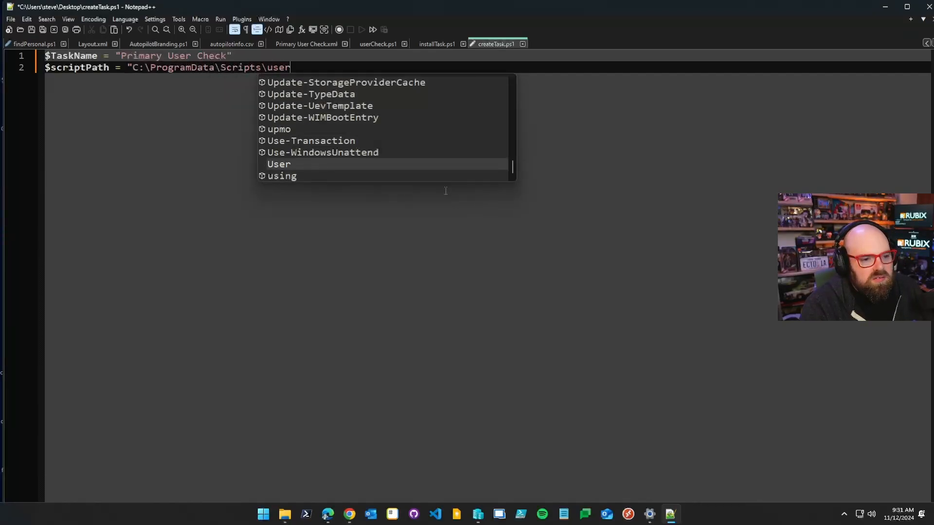
pyautogui.write('Check.ps1"')
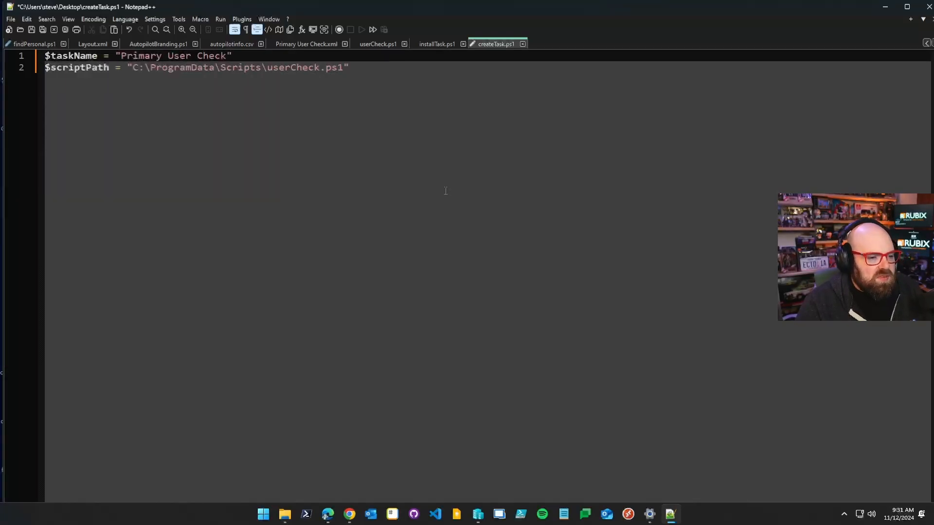
pyautogui.press('Enter')
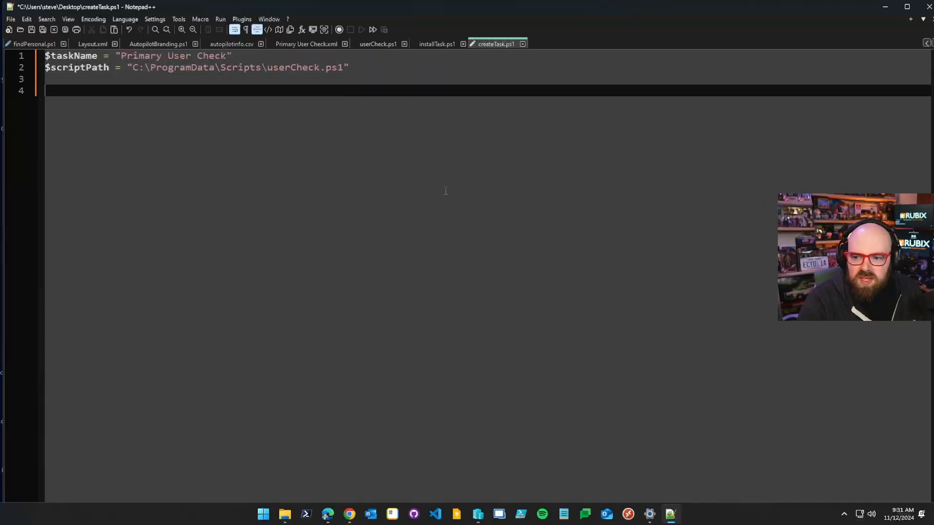
# Add $action = New-ScheduledTaskAction -Execute "powershell.exe", briefly trying the full System32 path.
pyautogui.write('$')
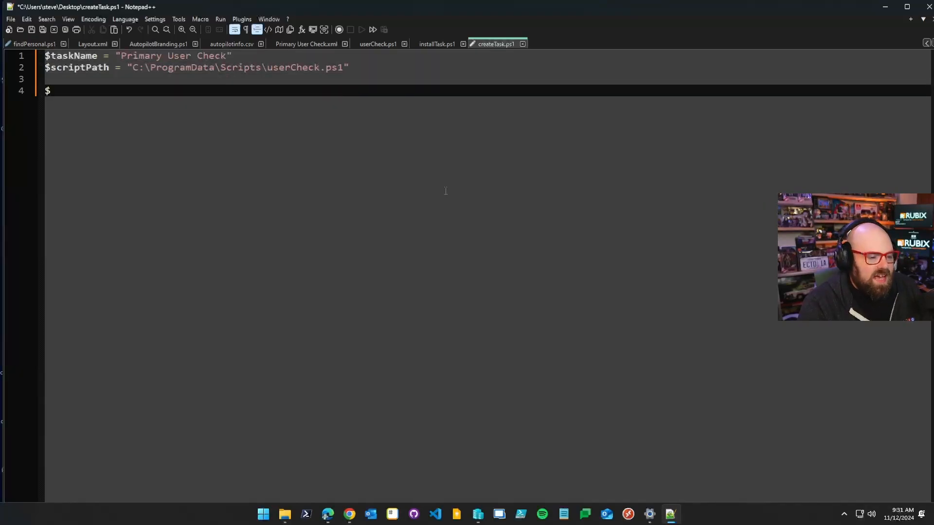
pyautogui.write('action')
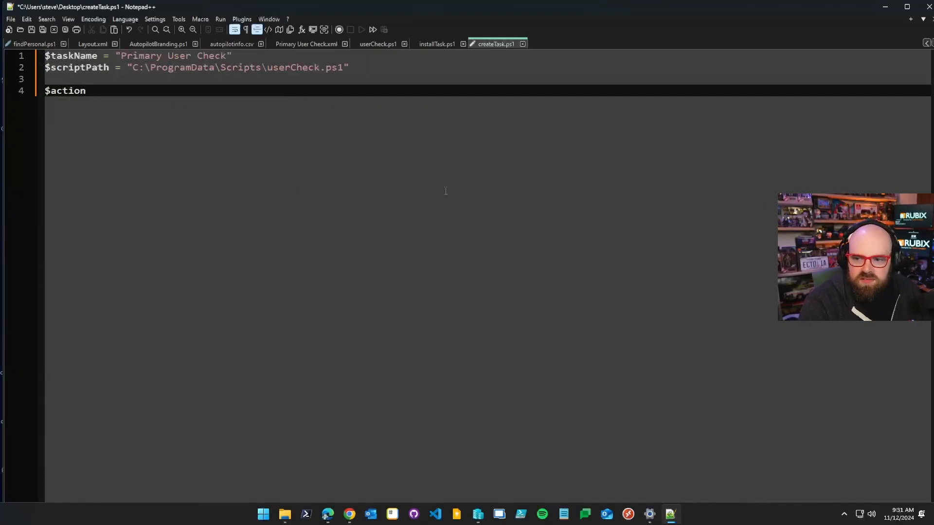
pyautogui.write('= N')
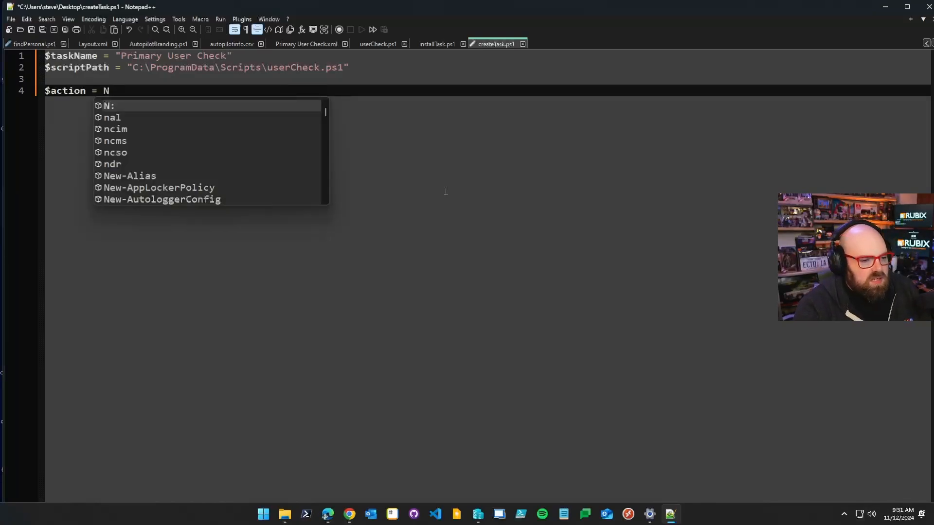
pyautogui.write('ew-ScheduledTaskAction')
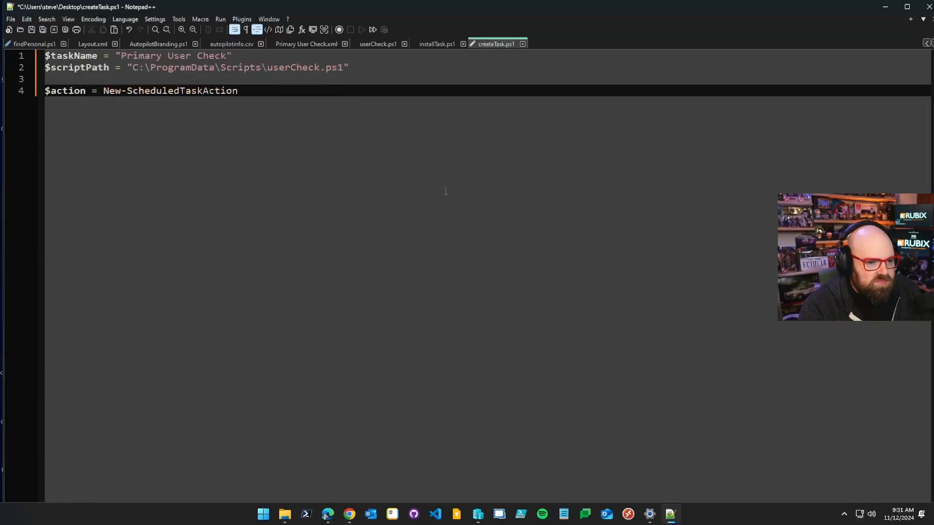
pyautogui.write('-')
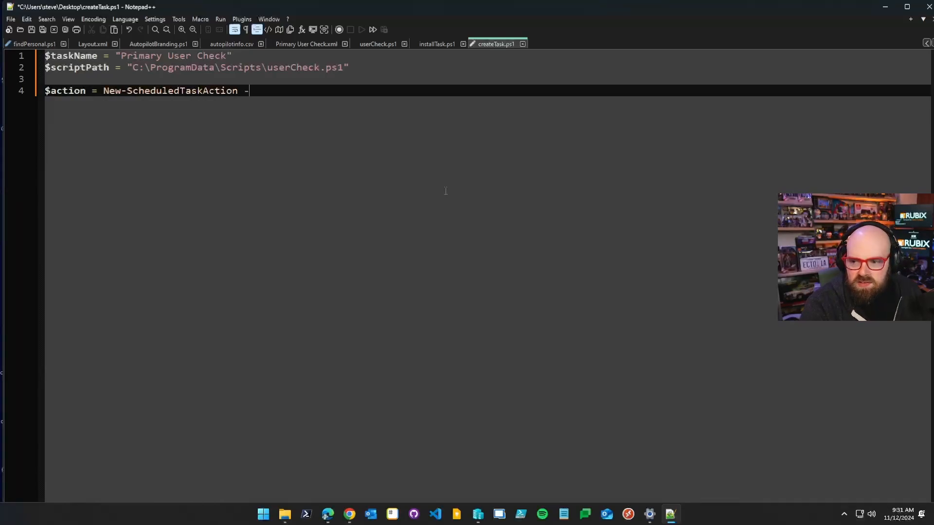
pyautogui.write('Execute "')
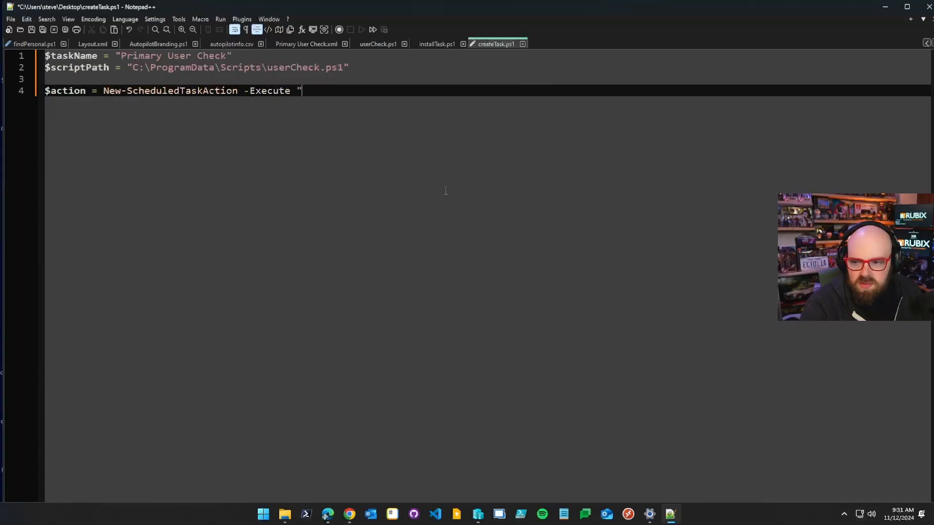
pyautogui.write('powershell.exe')
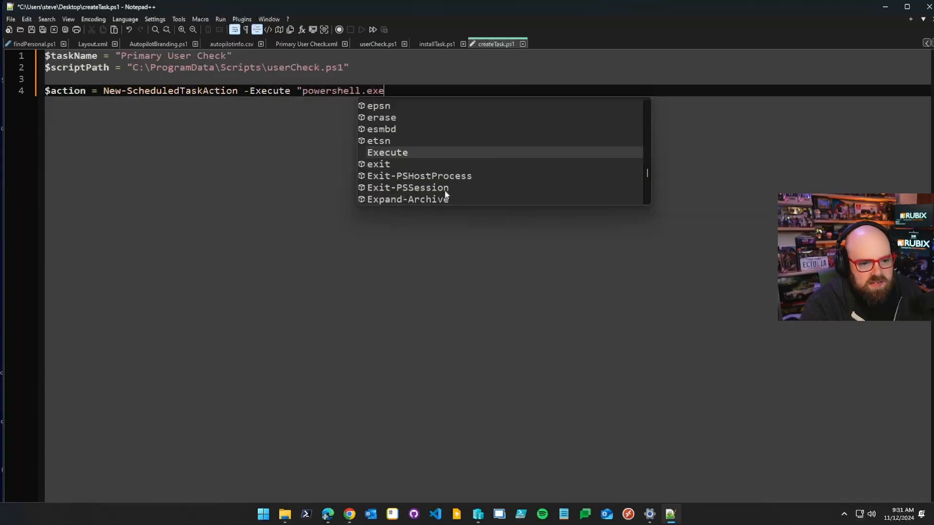
pyautogui.write('"')
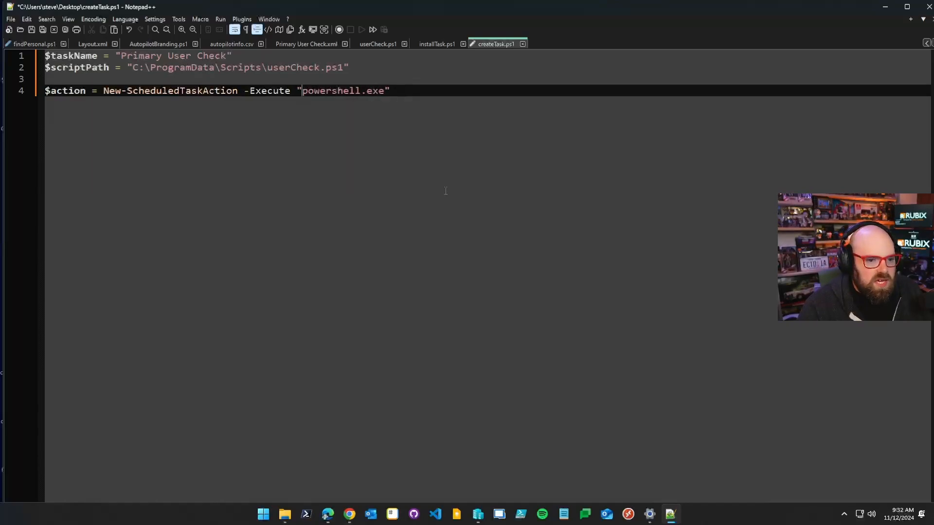
pyautogui.write('C:\\Windows\\System32\\')
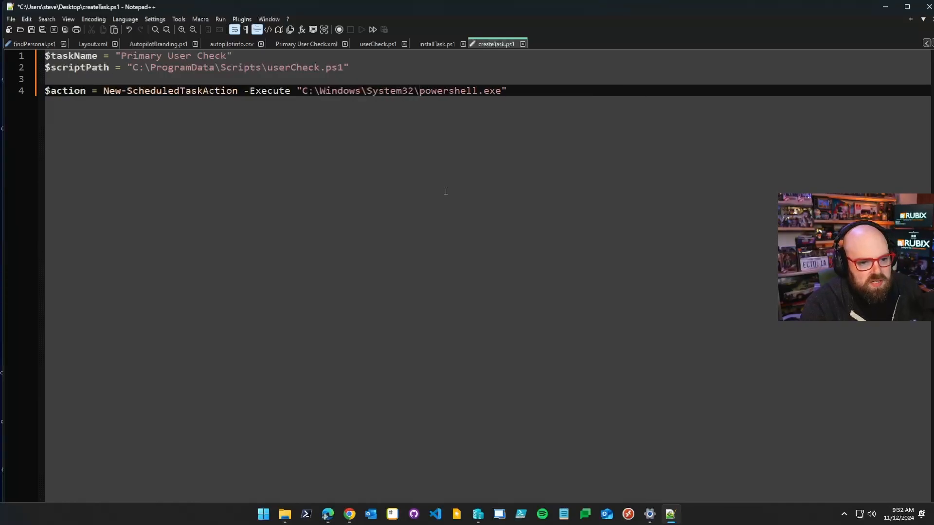
pyautogui.write('WindowsPowerShell\\')
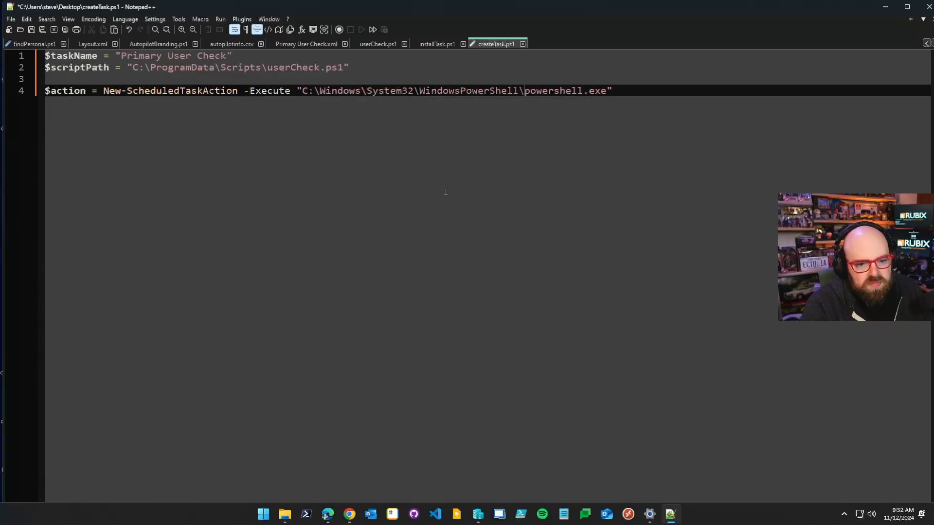
pyautogui.write('v1.0\\')
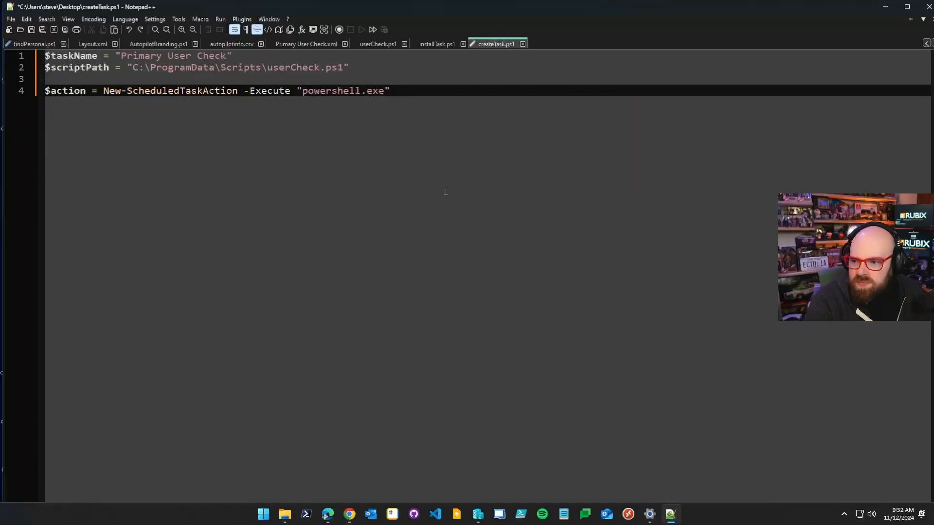
# Add -Argument "-Executionpolicy bypass -File `"$scriptPath`"" to the action line, renaming it $taskAction.
pyautogui.write('-Arg')
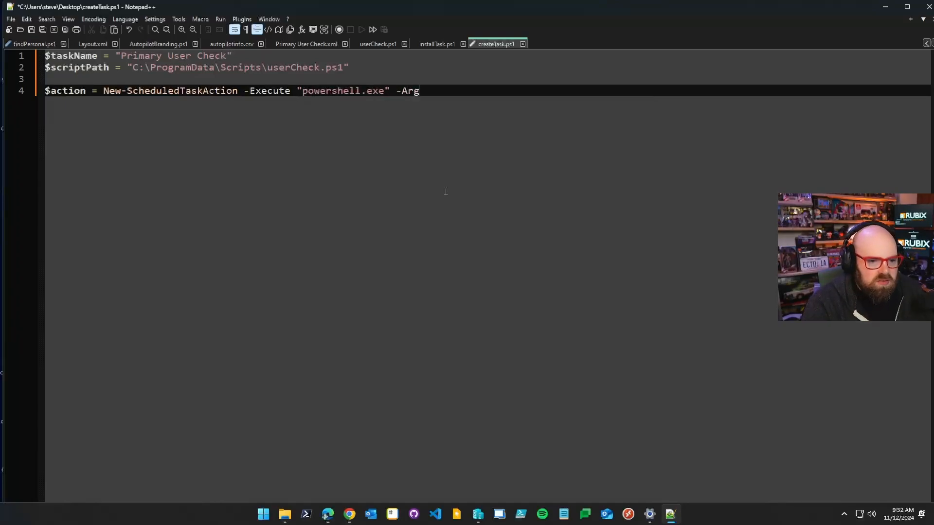
pyautogui.write('ument')
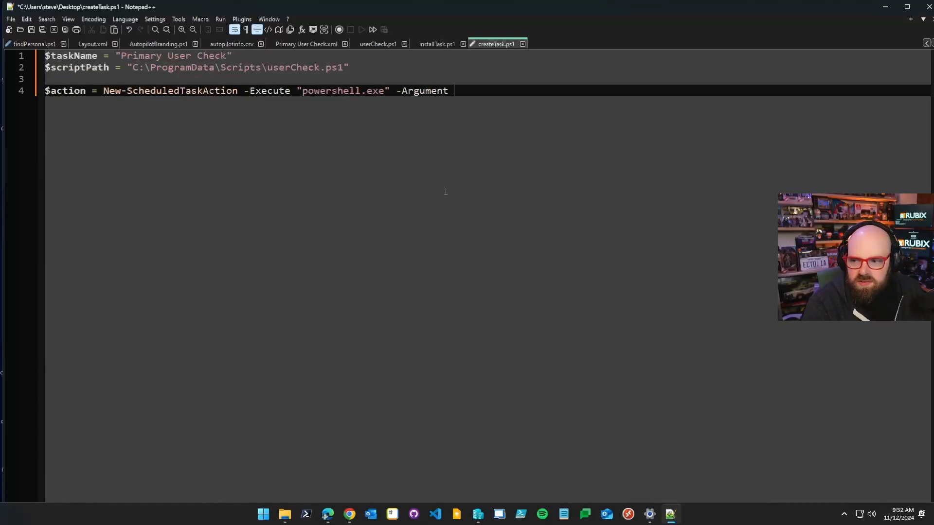
pyautogui.write('"-Exec')
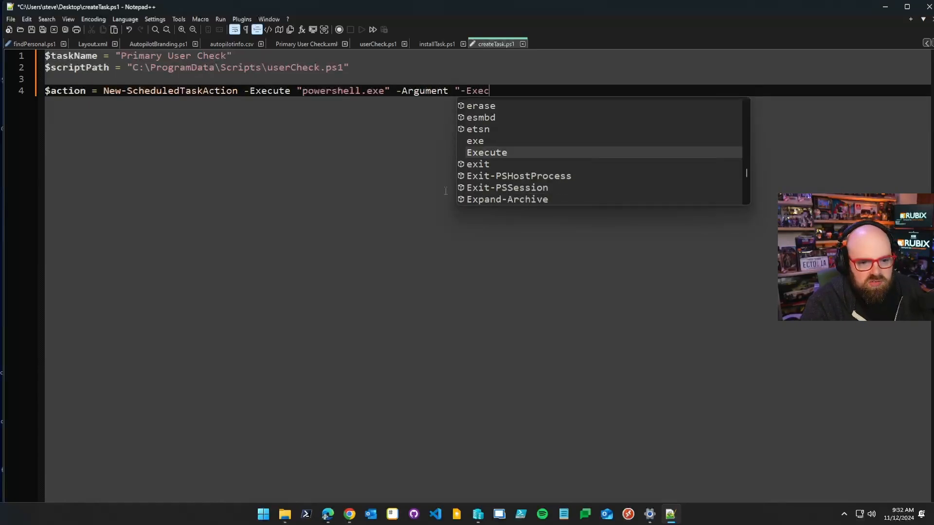
pyautogui.write('utionpolicy b')
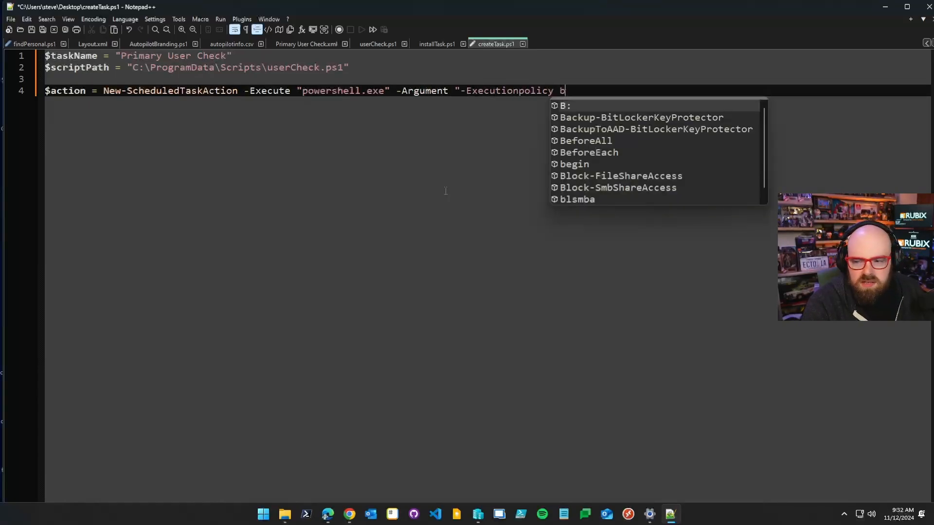
pyautogui.write('ypass -File `')
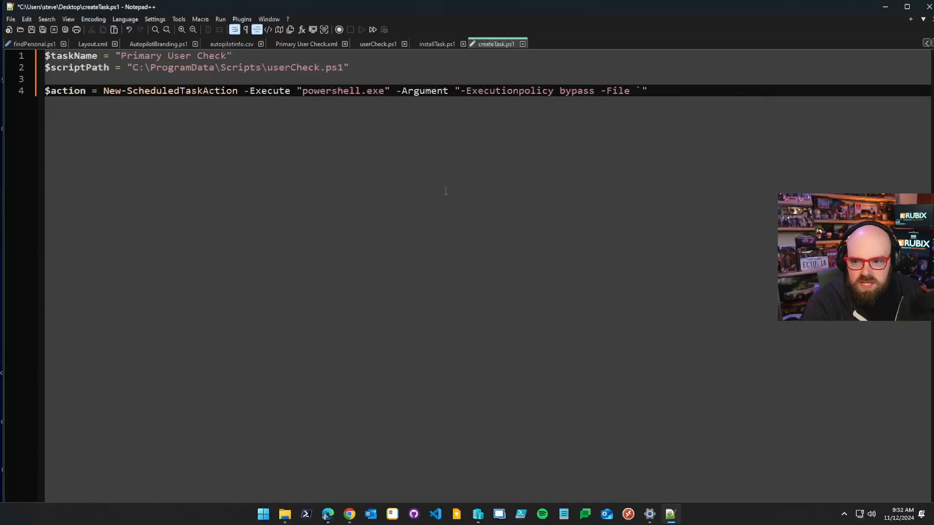
pyautogui.write('"$scriptPath`')
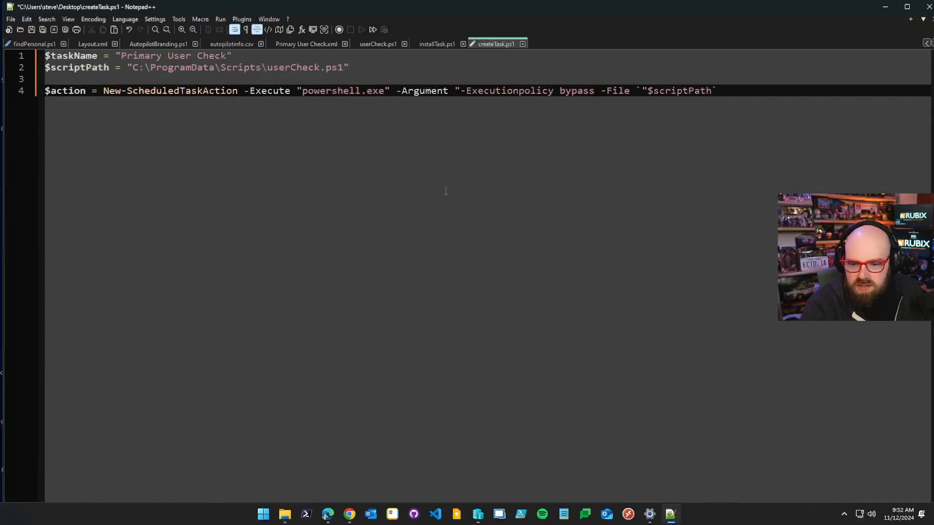
pyautogui.write('""')
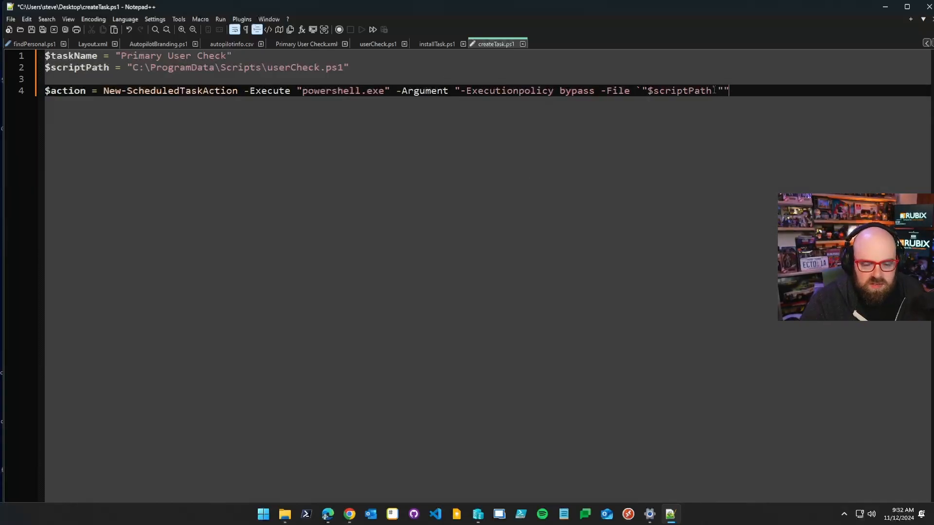
pyautogui.write('`')
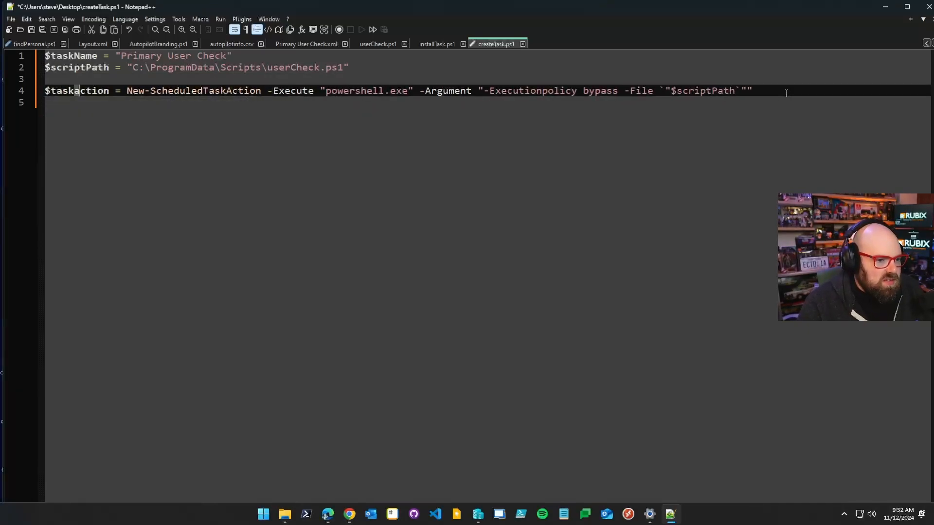
pyautogui.write('$t')
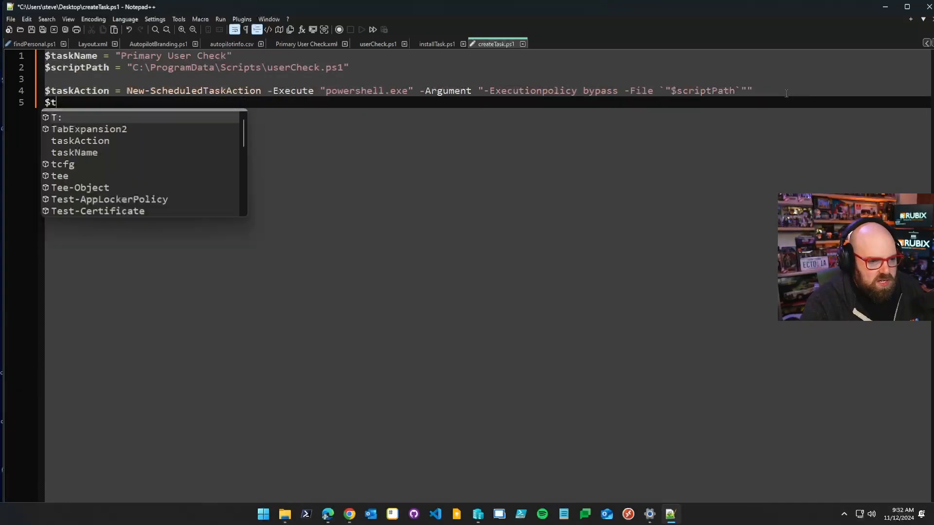
# Add $taskTrigger = New-ScheduledTaskTrigger -AtLogOn as line five.
pyautogui.write('askTrig')
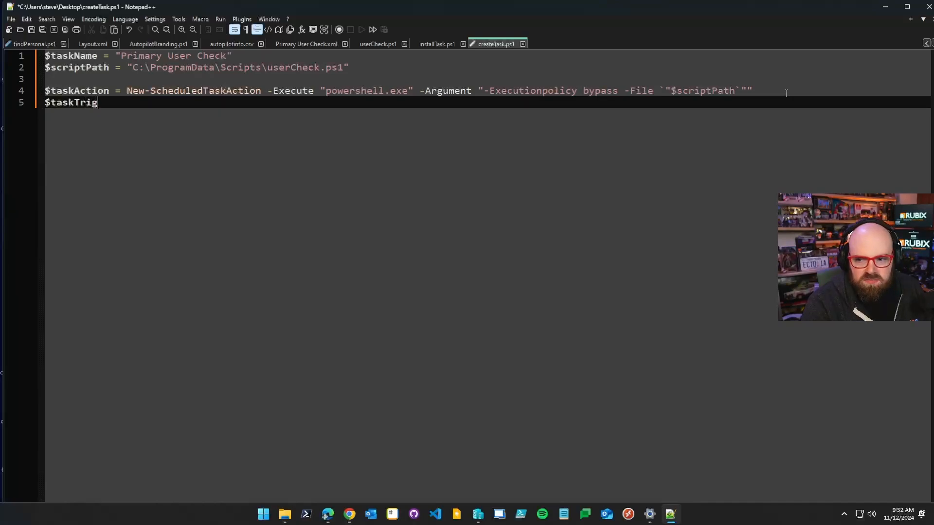
pyautogui.write('ger = New-ScheduledTaskTrigger')
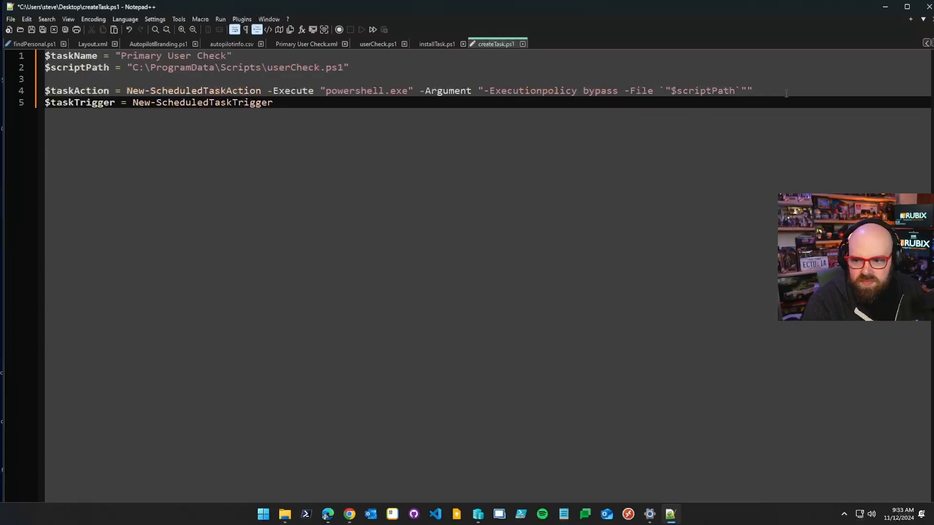
pyautogui.write('-AtLo')
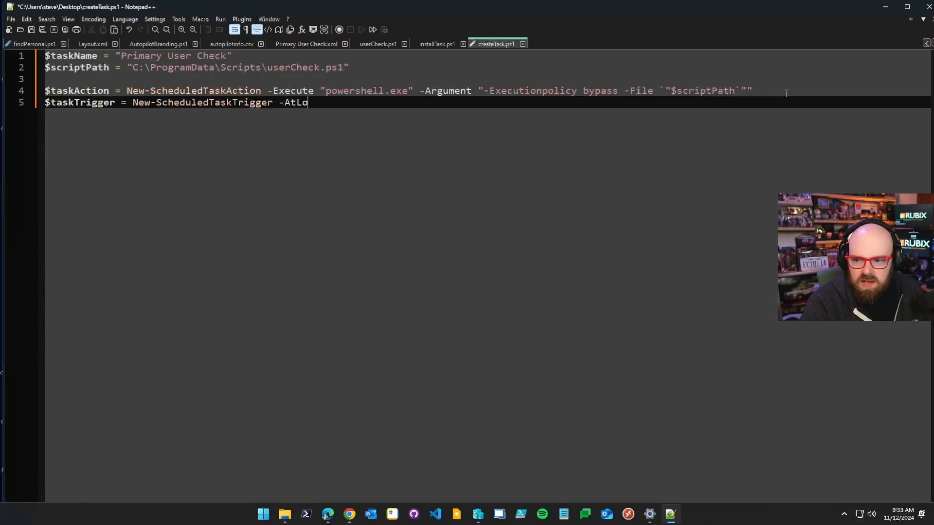
pyautogui.write('gOn')
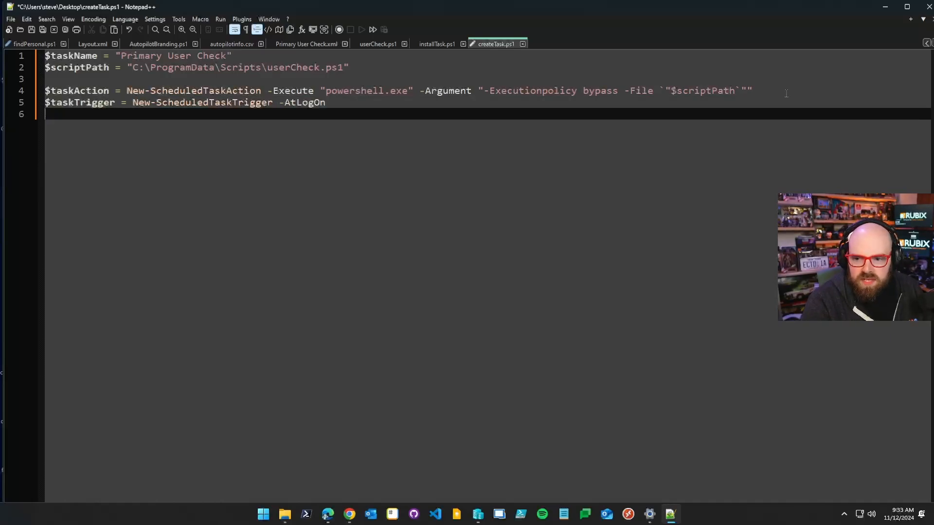
pyautogui.write('$taskP')
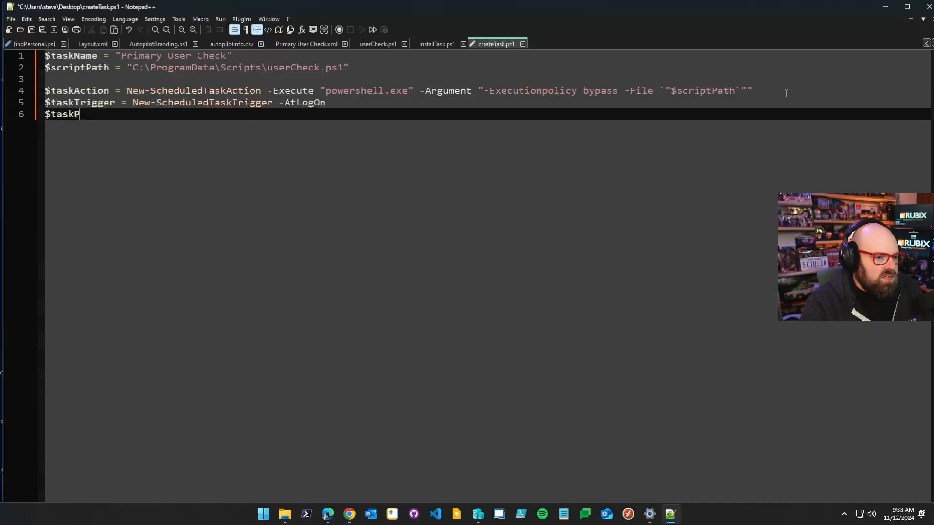
# Add $taskPrincipal = New-ScheduledTaskPrincipal -UserId "SYSTEM" -LogonType ServiceAccount -RunLevel Highest.
pyautogui.write('rincipal =')
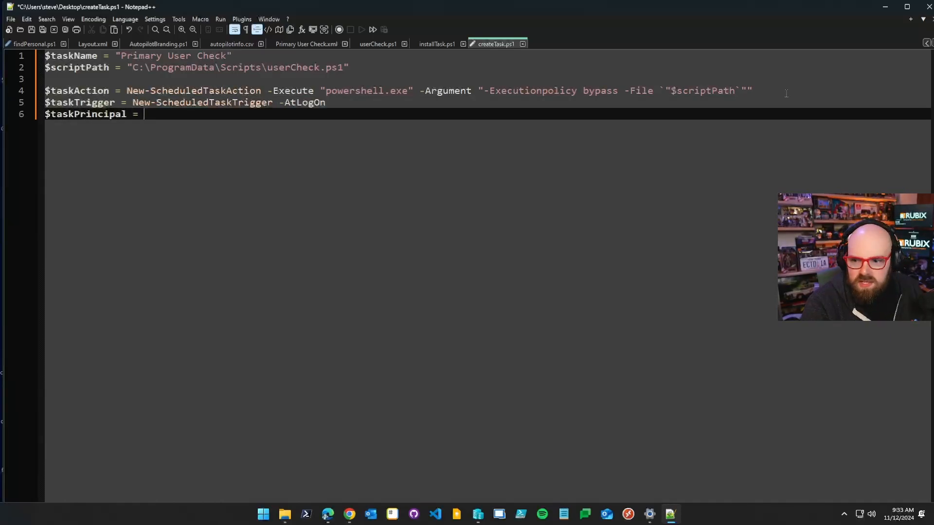
pyautogui.write('New-Sc')
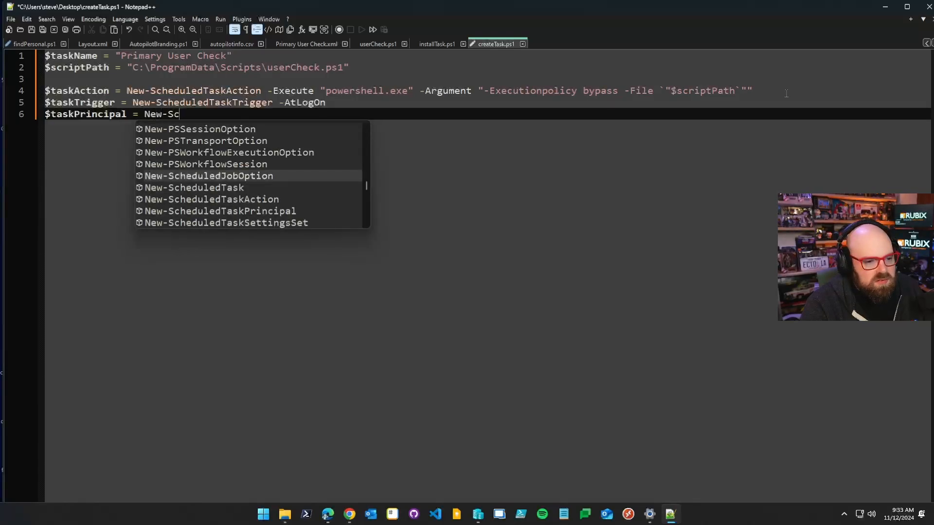
pyautogui.write('heduledTask')
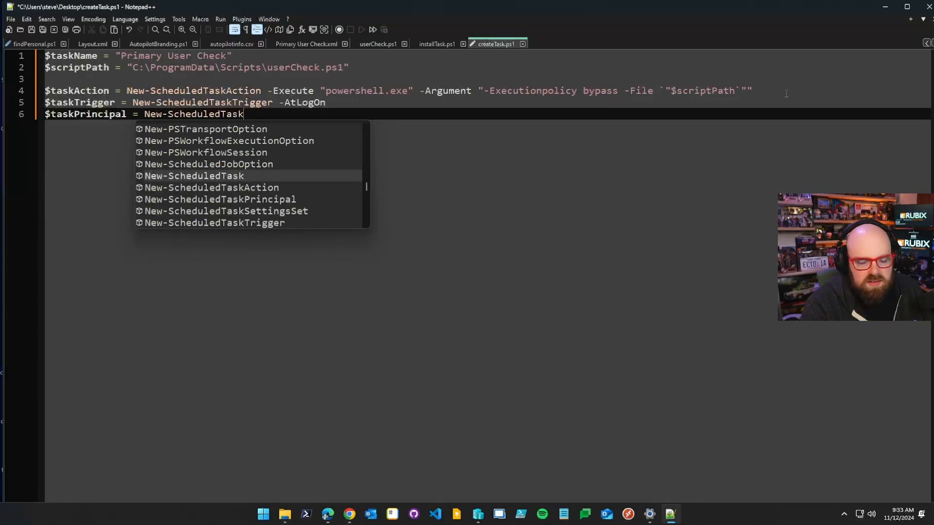
pyautogui.write('Principal')
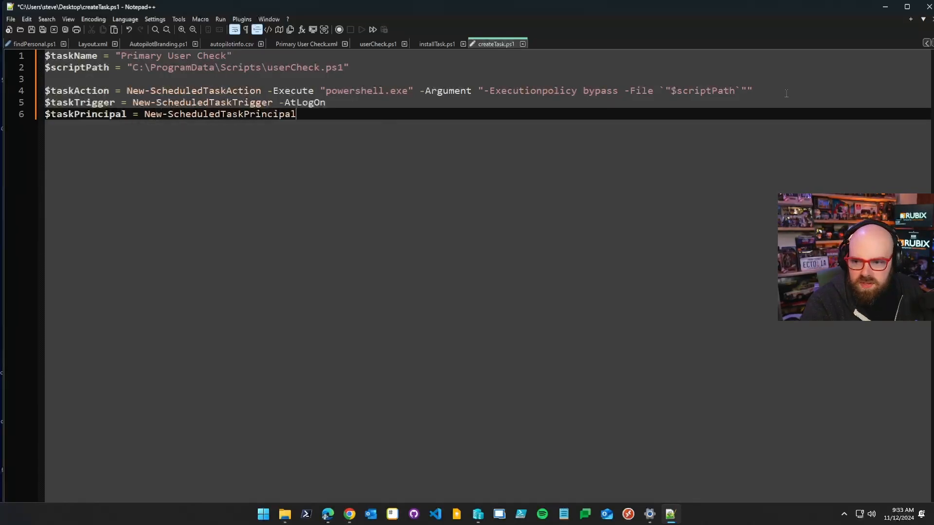
pyautogui.write('-UserI')
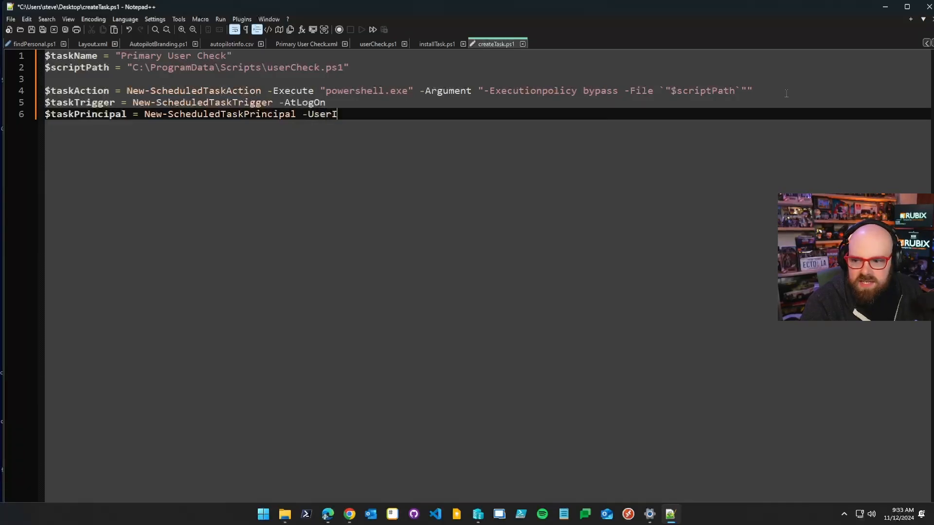
pyautogui.write('d "SYS')
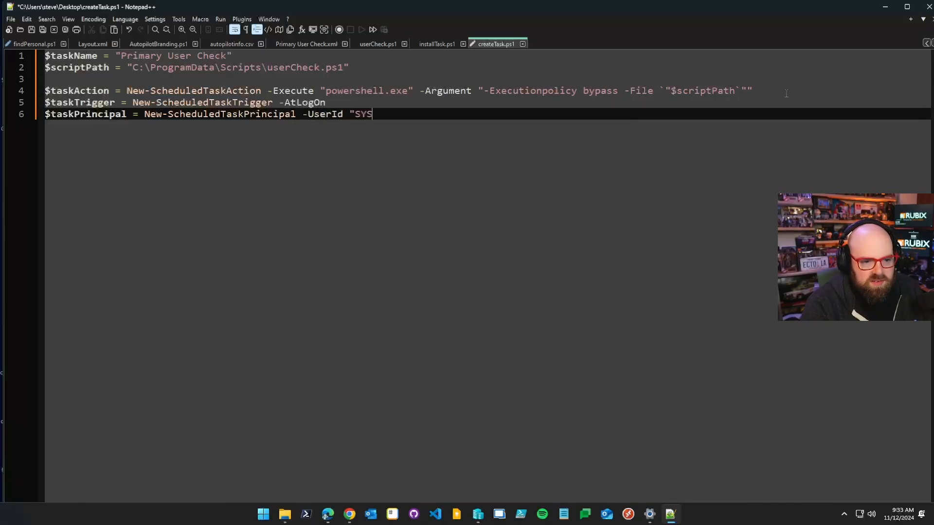
pyautogui.write('TEM" -LogonType')
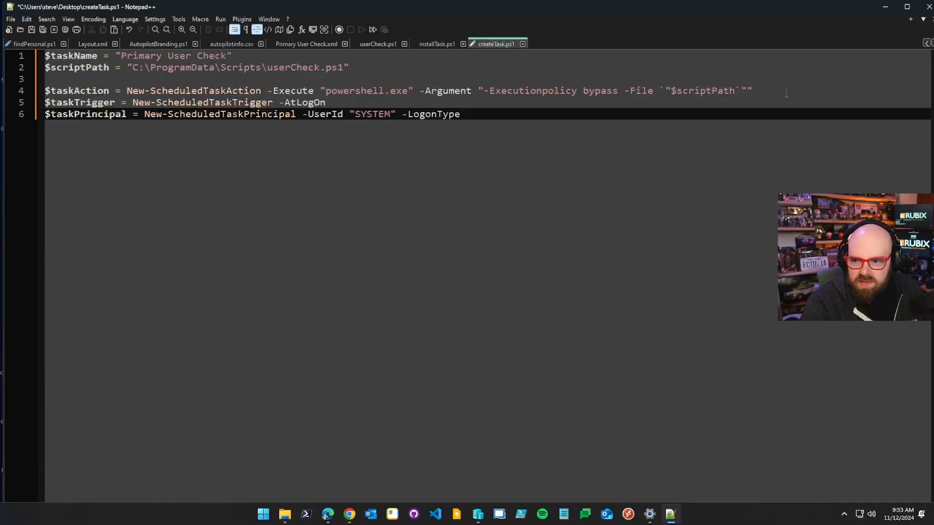
pyautogui.write('ServiceAcc')
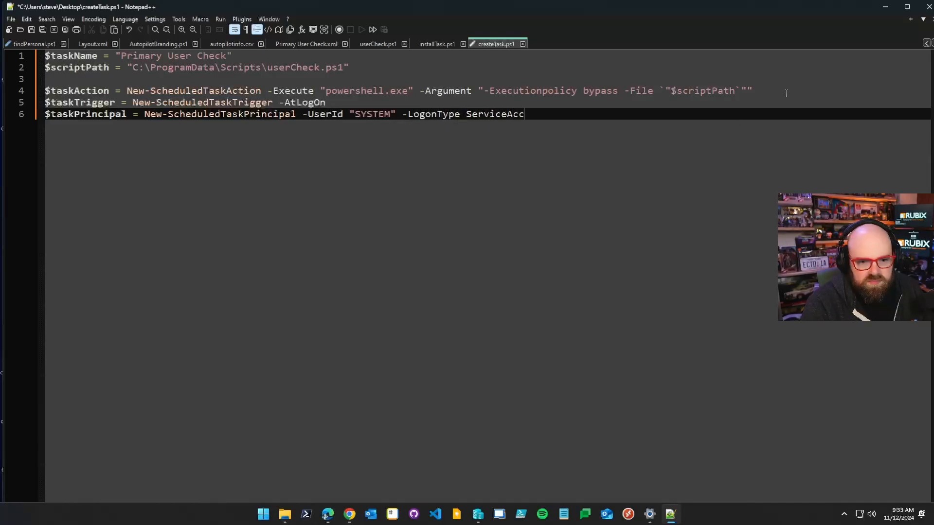
pyautogui.write('ount -RunLevl')
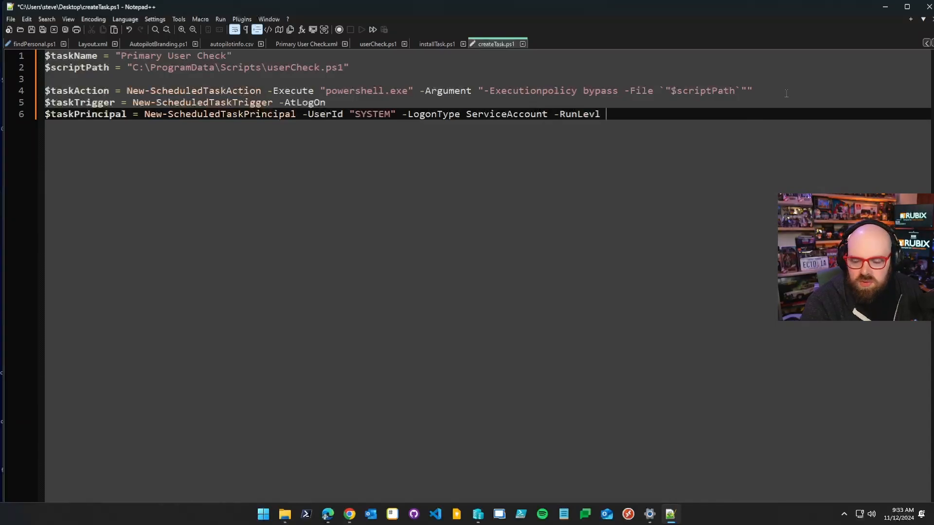
pyautogui.write('Highest')
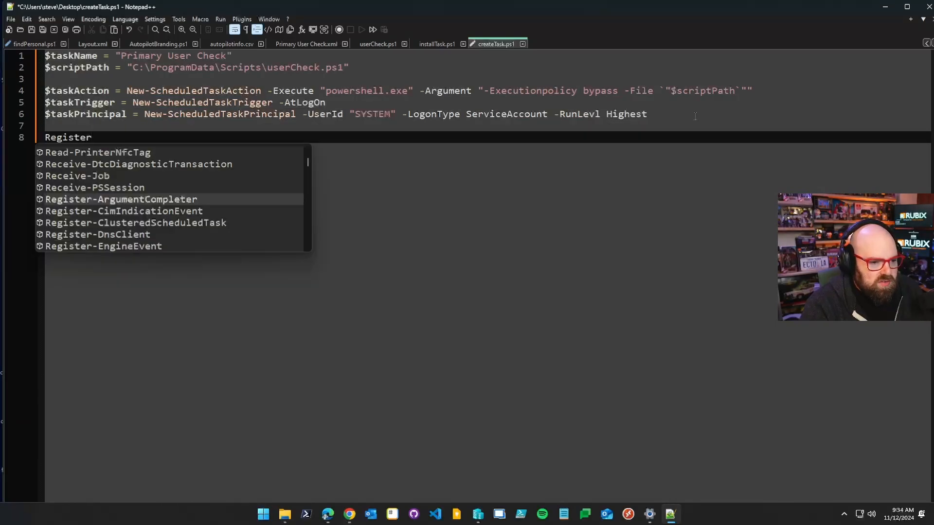
# Write Register-ScheduledTask with -TaskName, -Action, -Trigger and -Principal set to the task variables.
pyautogui.write('-Scheduled')
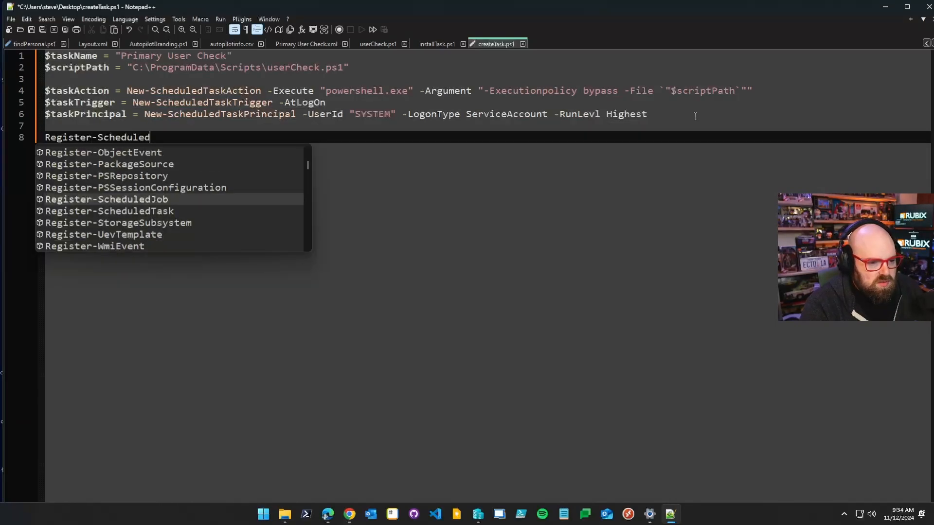
pyautogui.write('Task')
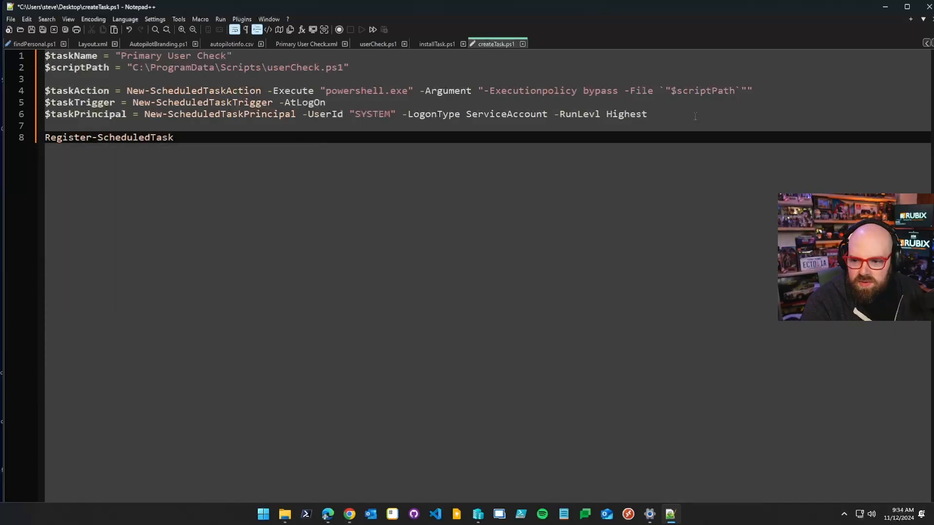
pyautogui.write('-Task')
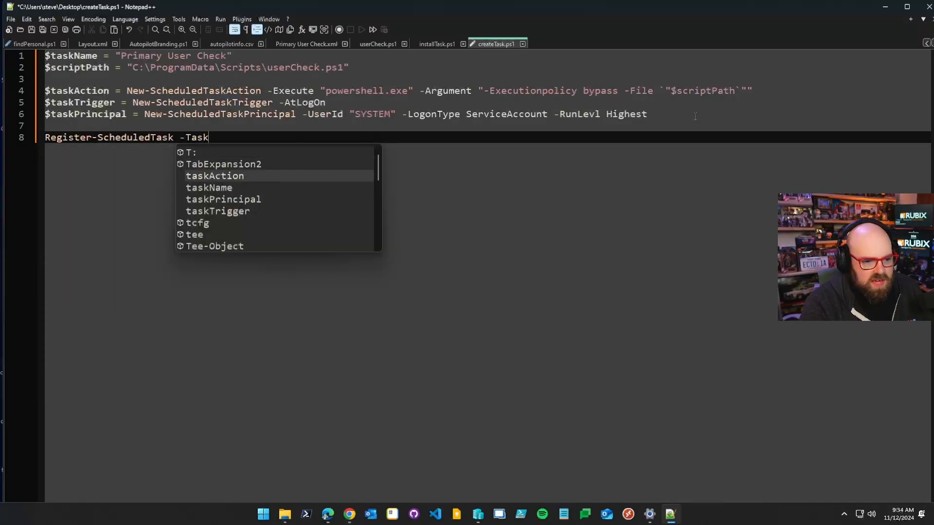
pyautogui.write('Name $taskName -Action $taskAction -T')
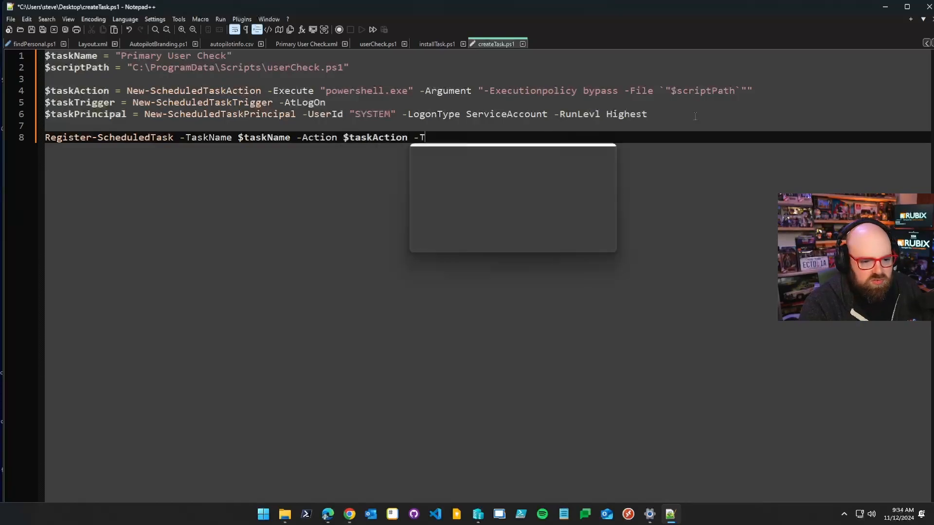
pyautogui.write('rigger $t')
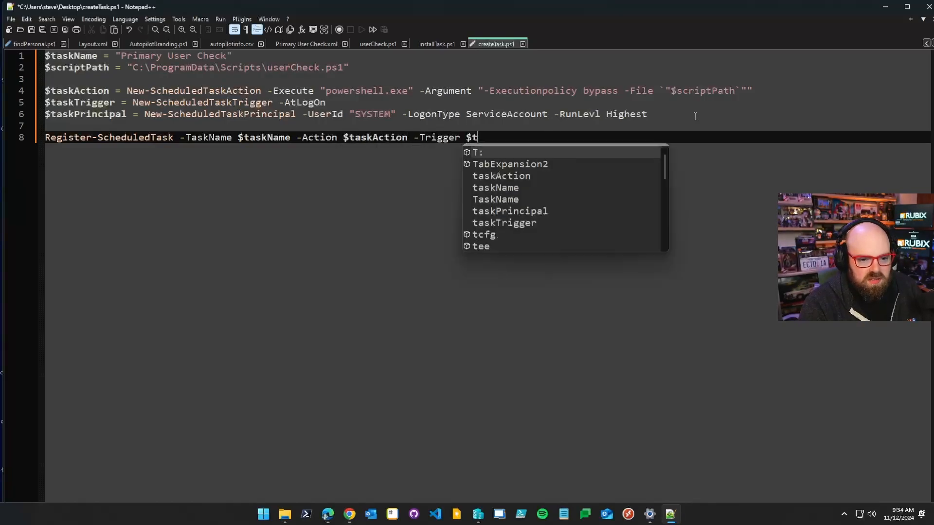
pyautogui.write('askTrigger')
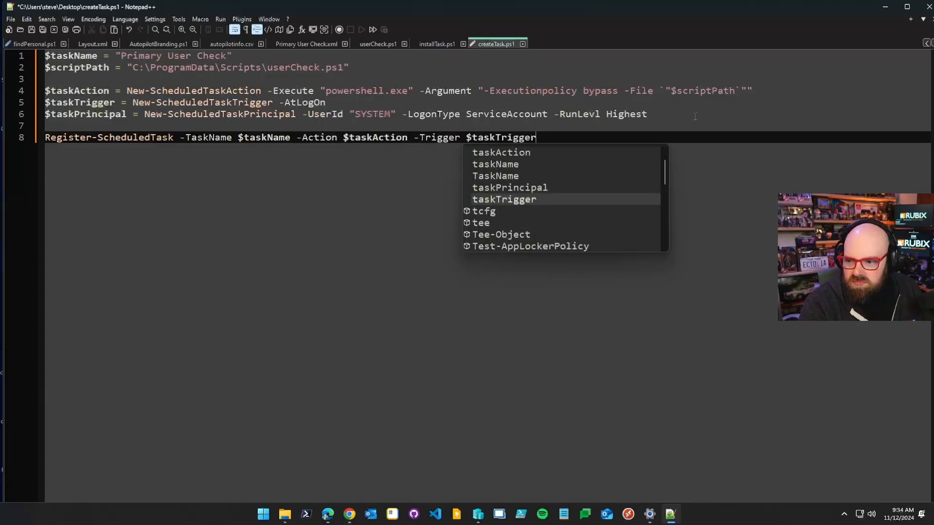
pyautogui.write('-Principal $taskPrincipal')
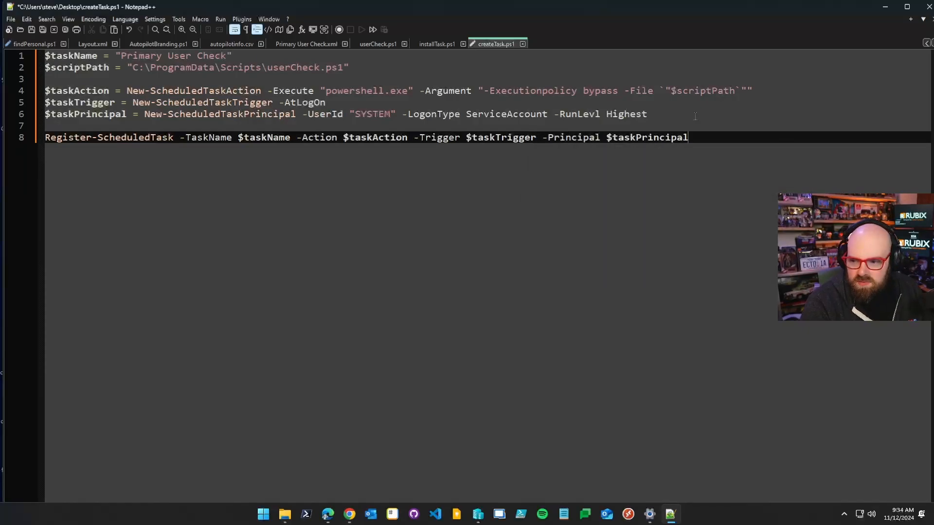
# Add -Description "Run the Primary User Check Script at every logon" to the registration.
pyautogui.write('-Description "Run the')
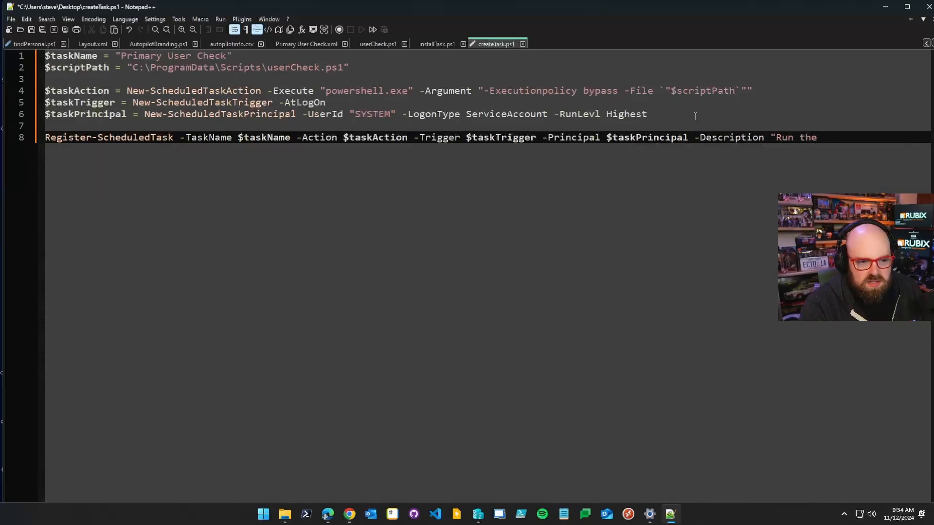
pyautogui.write('Primary User C')
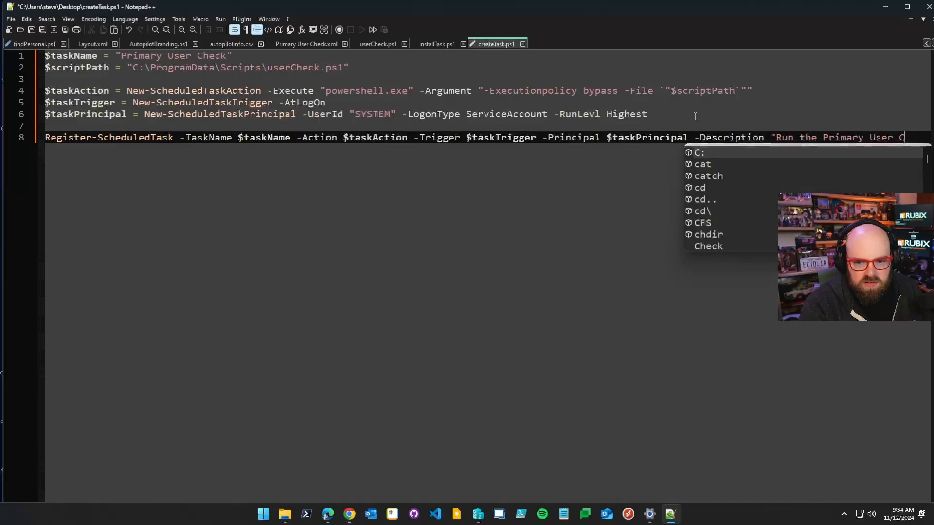
pyautogui.write('heck Script at every')
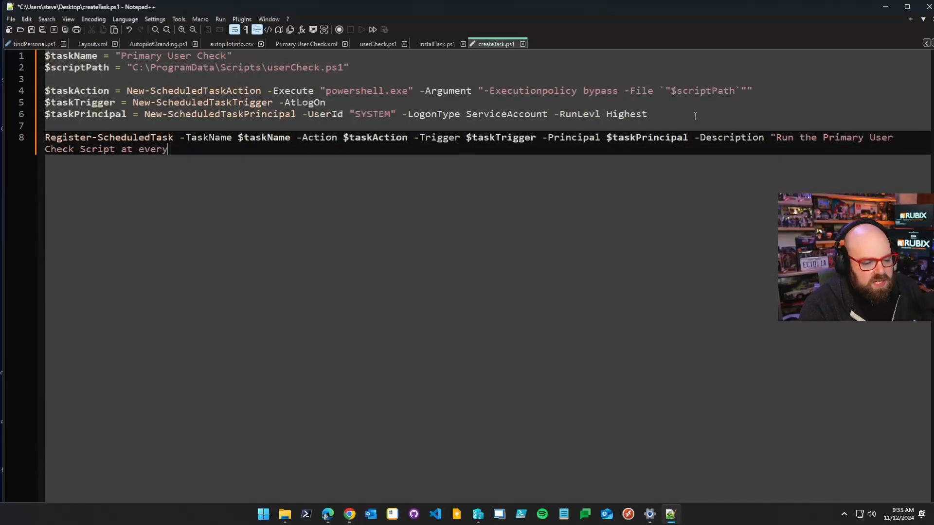
pyautogui.write('logon"')
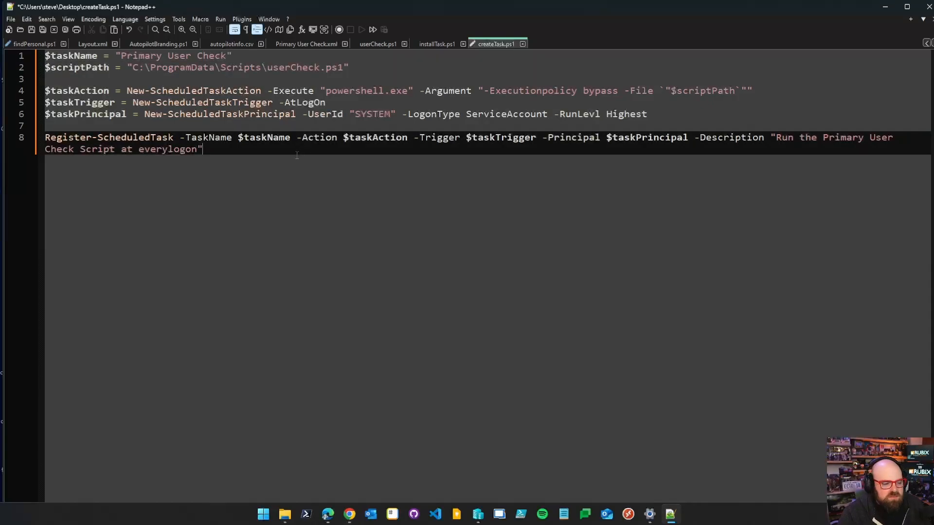
# Insert blank lines above the task code at the top of createTask.ps1.
pyautogui.press('Enter')
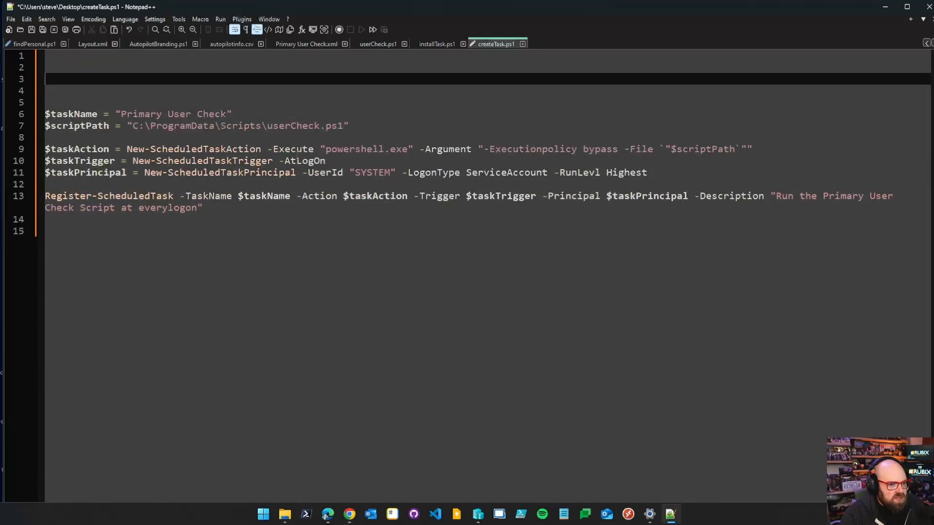
# Define $destination as "C:\ProgramData\Scripts" at the top of the script.
pyautogui.write('$destination =')
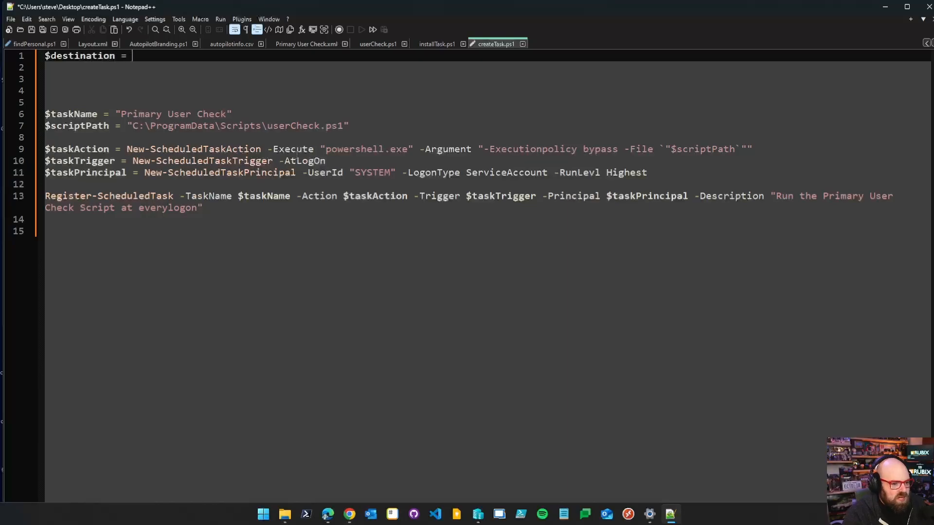
pyautogui.write('"C:\\Progr"')
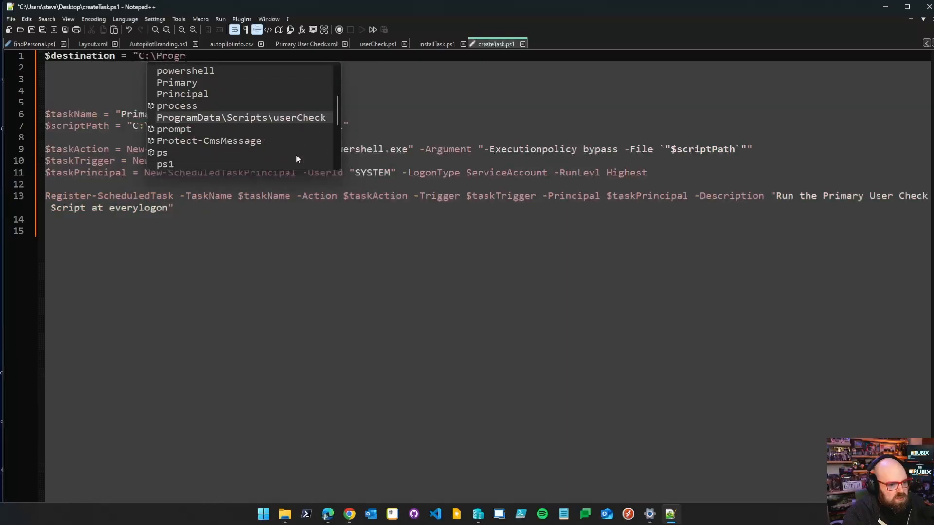
pyautogui.write('amData\\Scripts"')
pyautogui.click(486, 67)
pyautogui.write('if(')
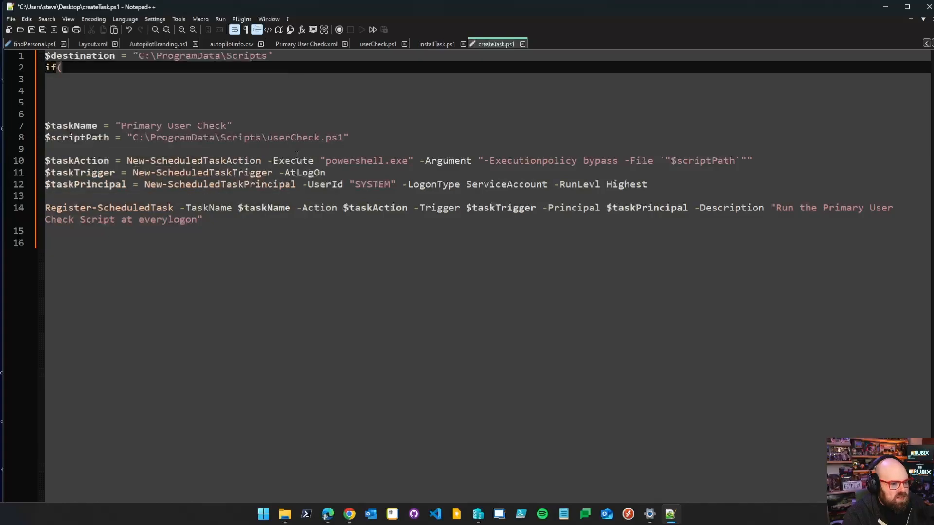
# Add if(!(Test-Path $destination)) { mkdir $destination } to create the folder when missing.
pyautogui.write('!(Test-Path')
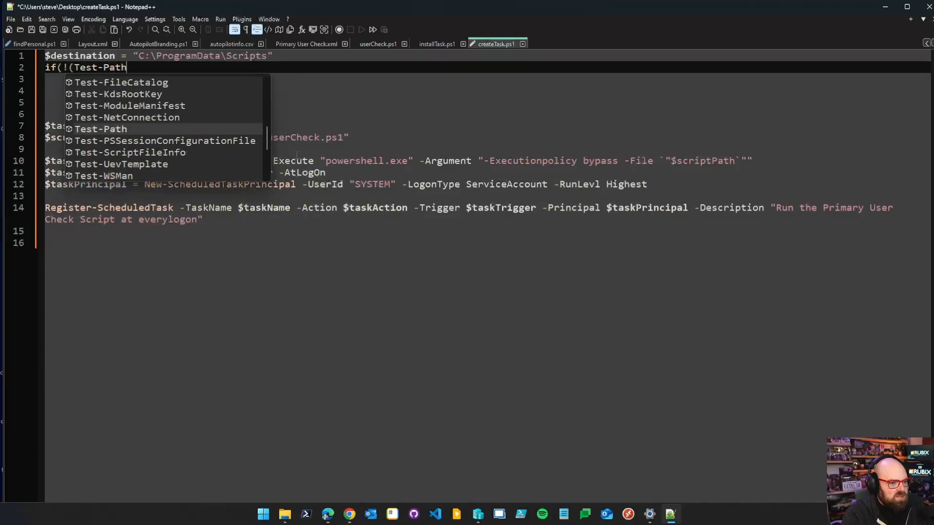
pyautogui.write('$destination))')
pyautogui.click(487, 79)
pyautogui.write('{')
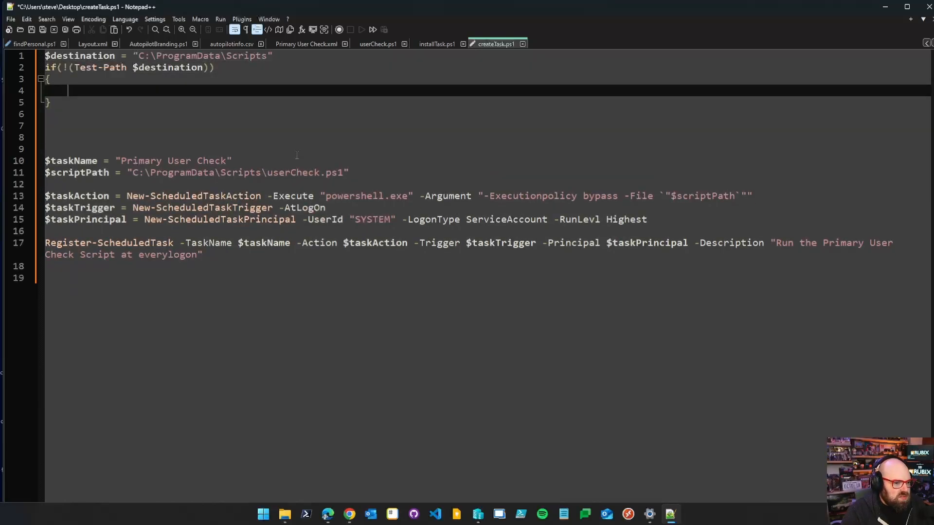
pyautogui.write('mkdir $des')
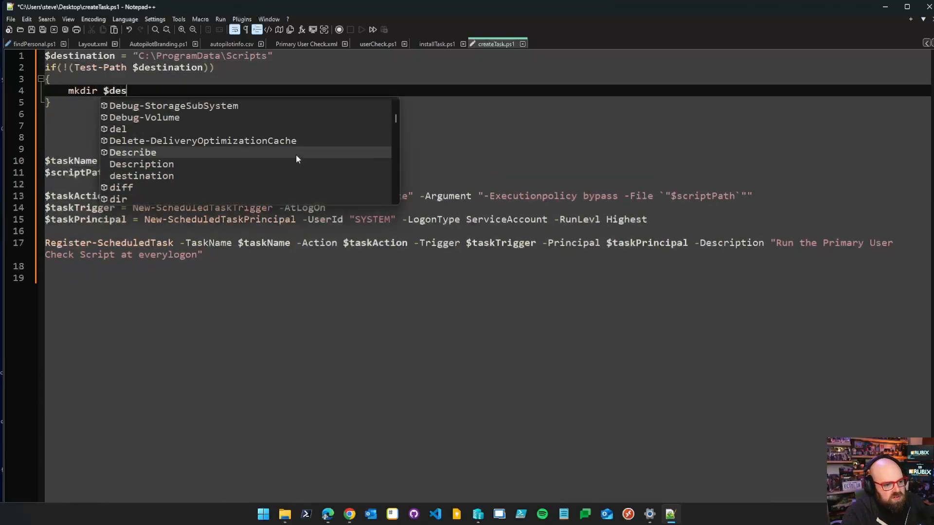
pyautogui.press('Tab')
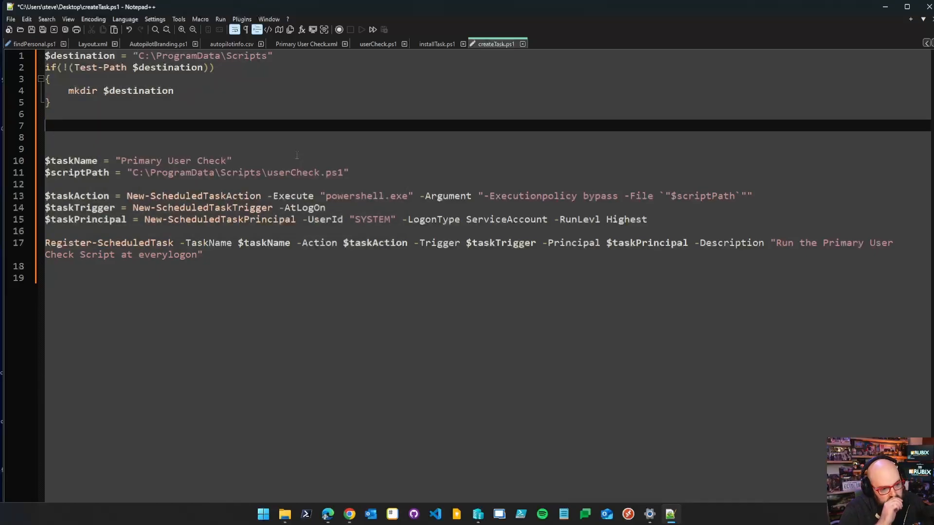
# Add an empty $scriptText = @" ... "@ here-string, then switch to userCheck.ps1.
pyautogui.write('$script')
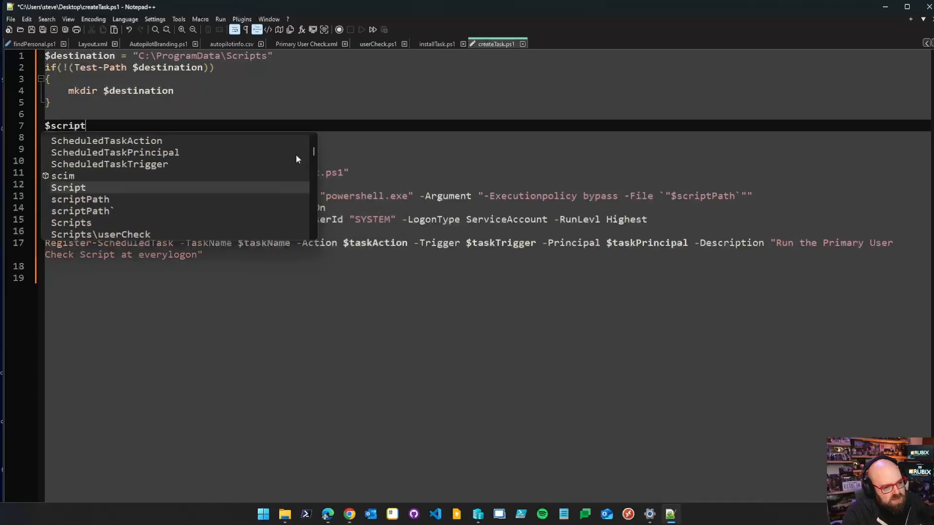
pyautogui.write('Text =')
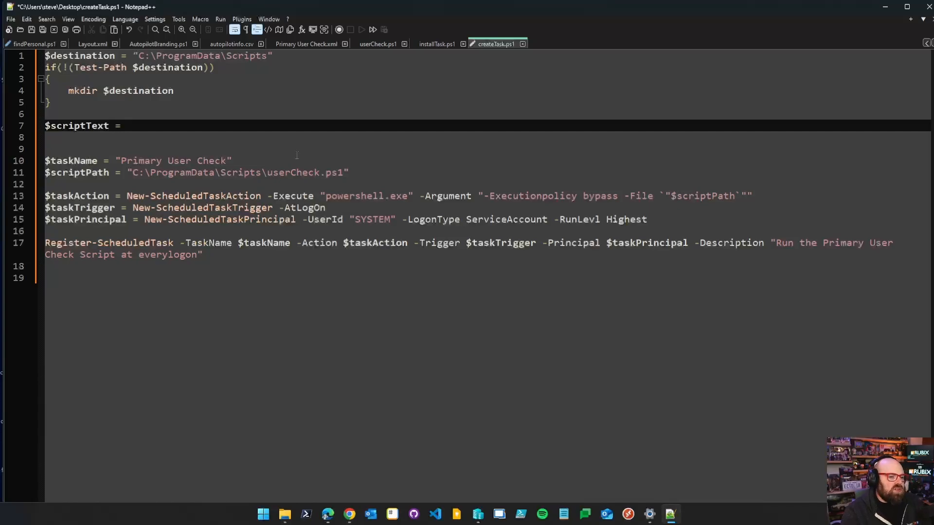
pyautogui.write('@"')
pyautogui.click(488, 149)
pyautogui.write('"@')
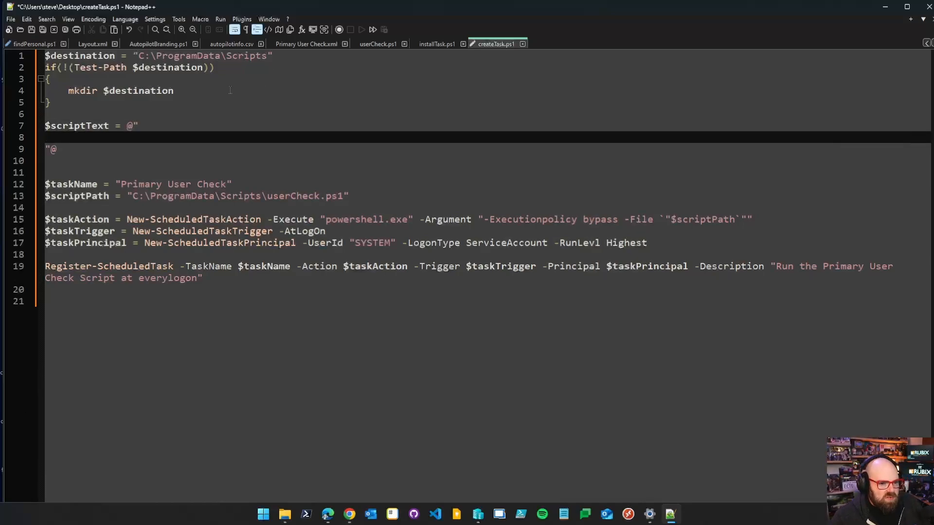
pyautogui.click(377, 43)
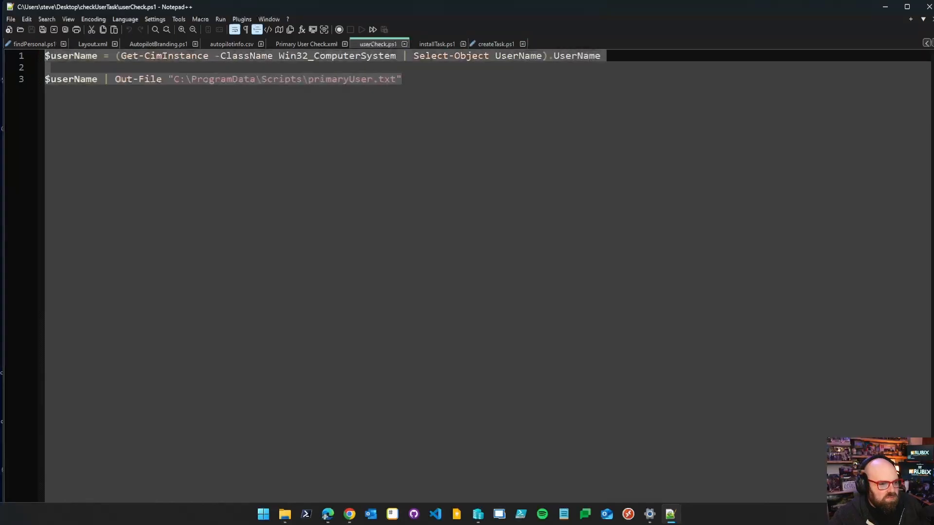
# Paste the $userName code into the here-string and add New-Item creating userCheck.ps1 in $destination.
pyautogui.click(494, 44)
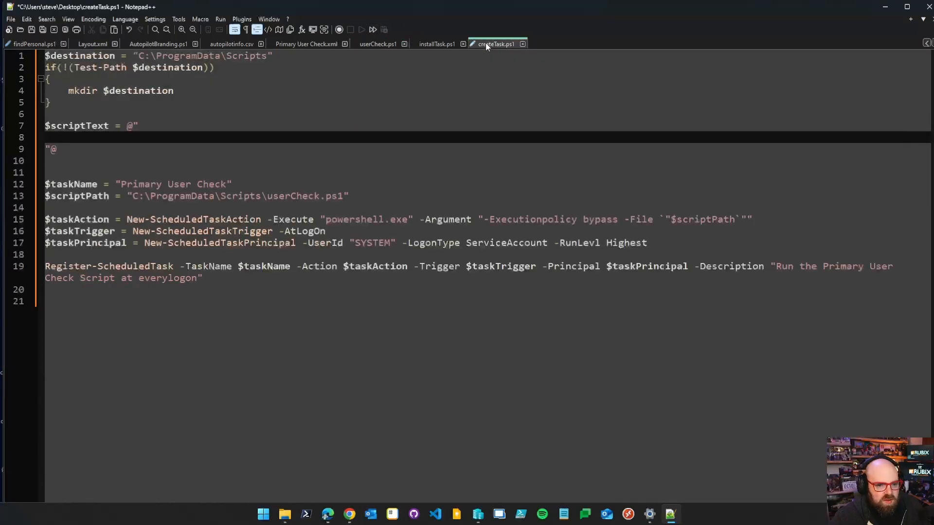
pyautogui.write('$userName = (Get-CimInstance -ClassName Win32_ComputerSystem | Select-Object UserName).UserName')
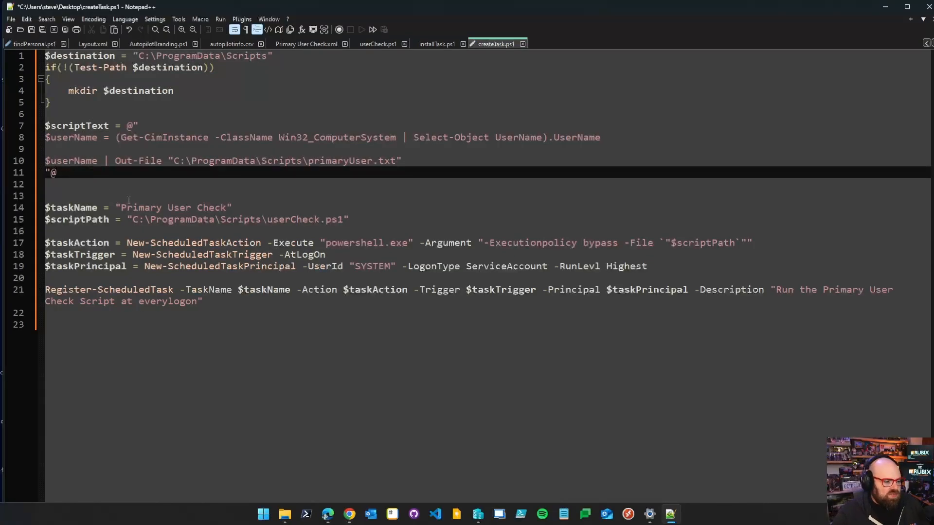
pyautogui.write('New-Item -Item')
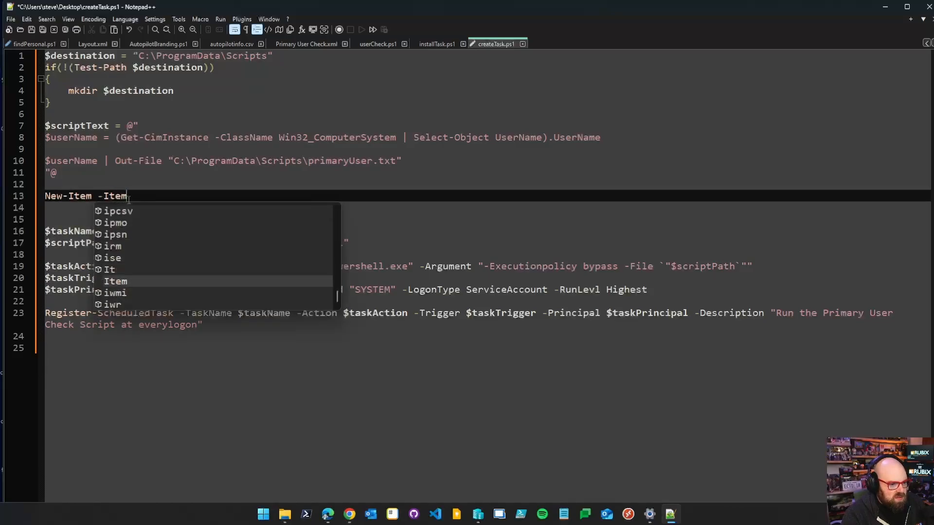
pyautogui.write('Type File -')
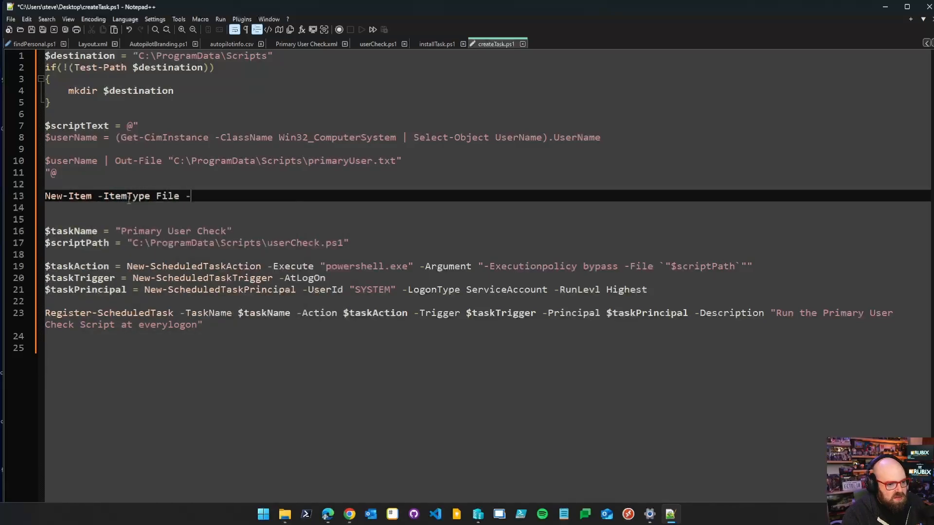
pyautogui.write('Path')
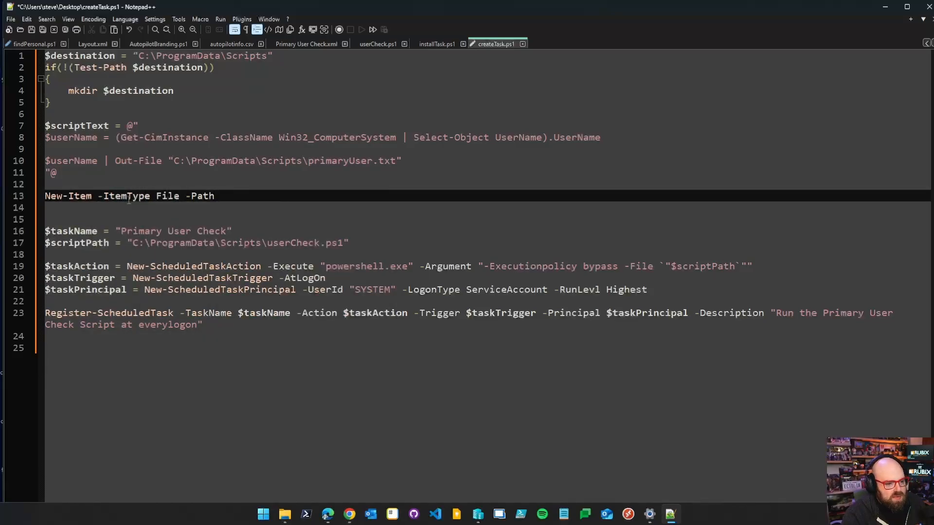
pyautogui.write('$destinat')
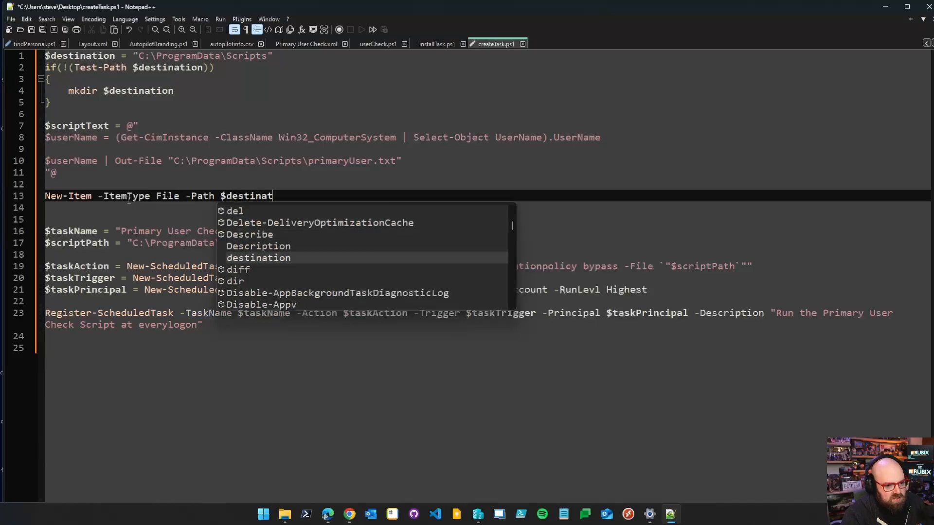
pyautogui.press('Tab')
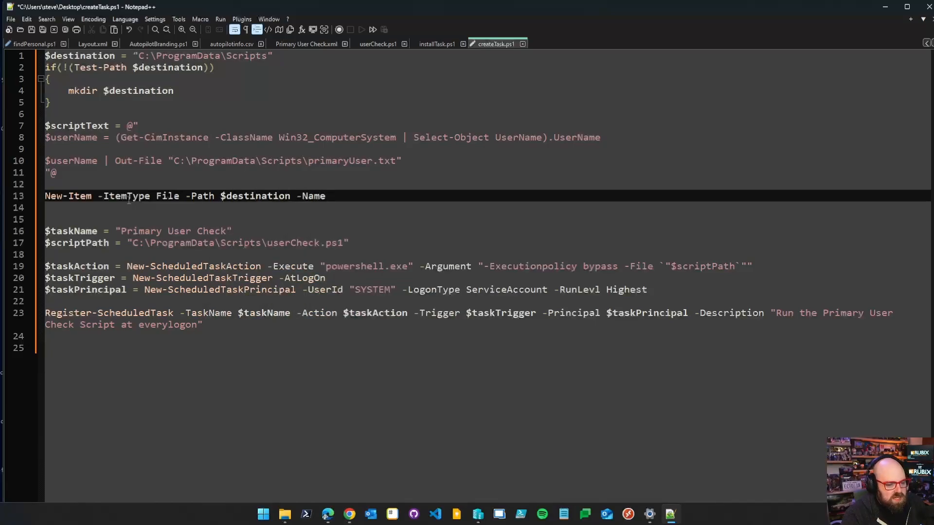
pyautogui.write('"')
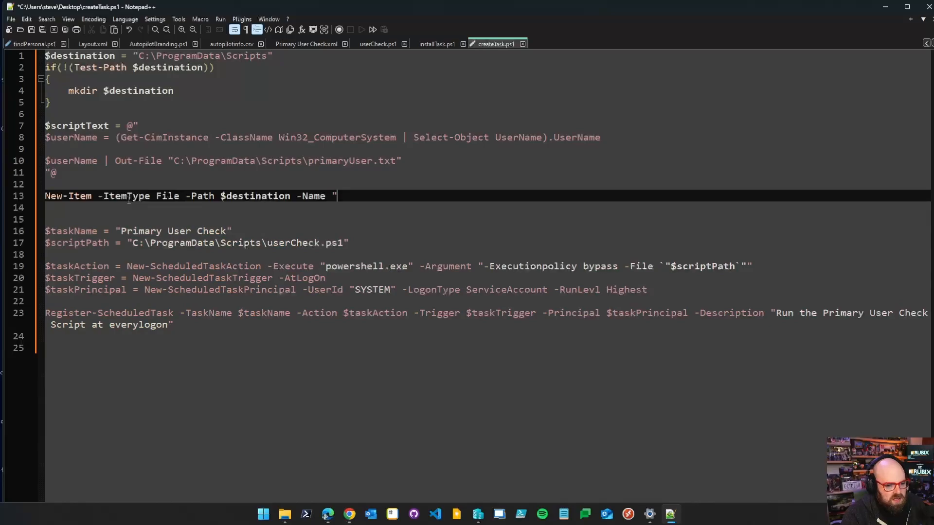
pyautogui.write('user')
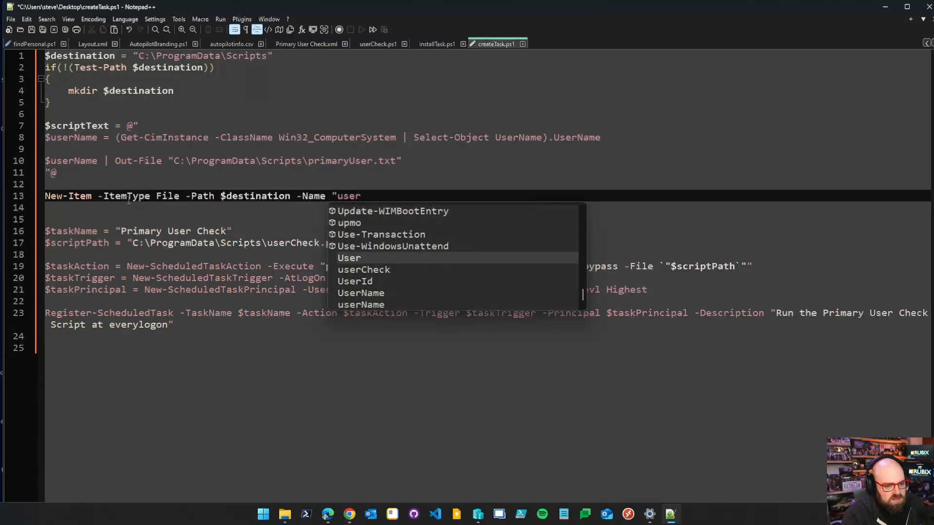
pyautogui.write('Check.ps1')
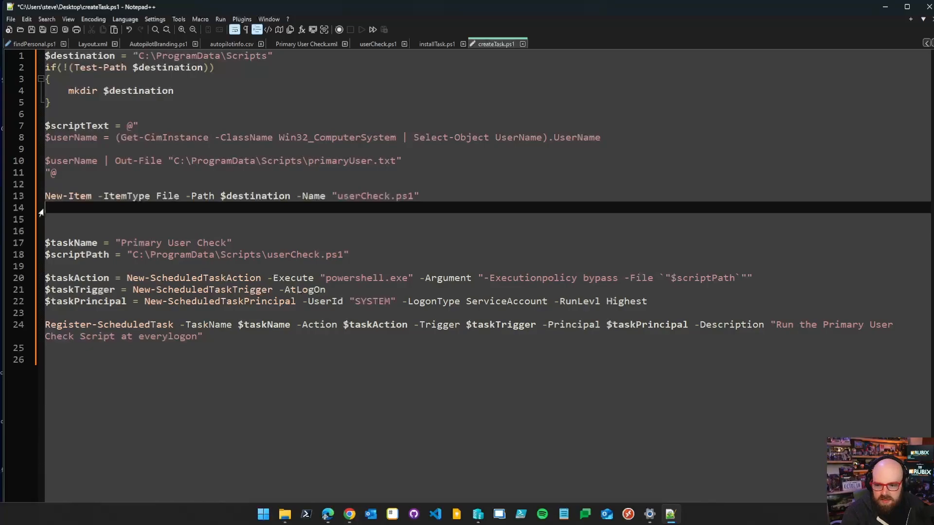
# Add line 14 '$scriptText | Set-Content -Path "$destination\userCheck.ps1" -Force', then return to Intune.
pyautogui.write('$s')
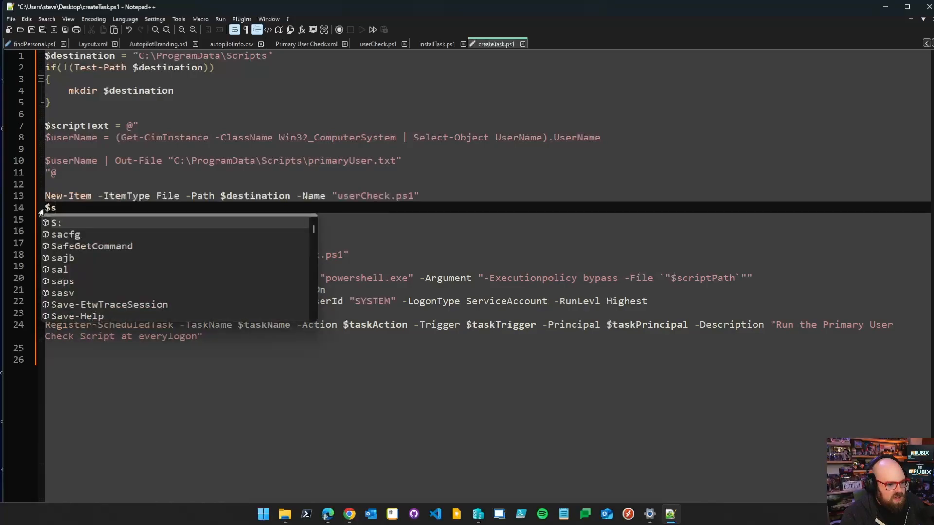
pyautogui.write('criptText')
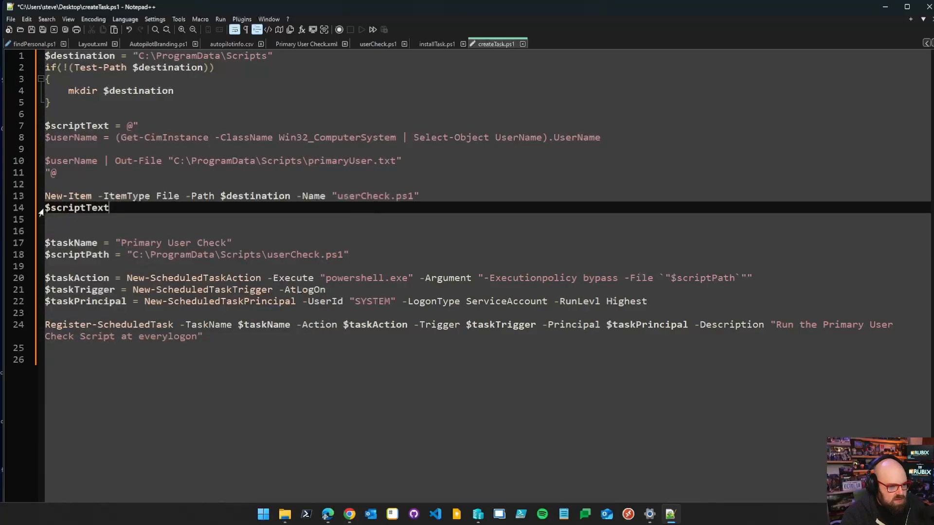
pyautogui.write('| Set-Content -Path "$destination\\')
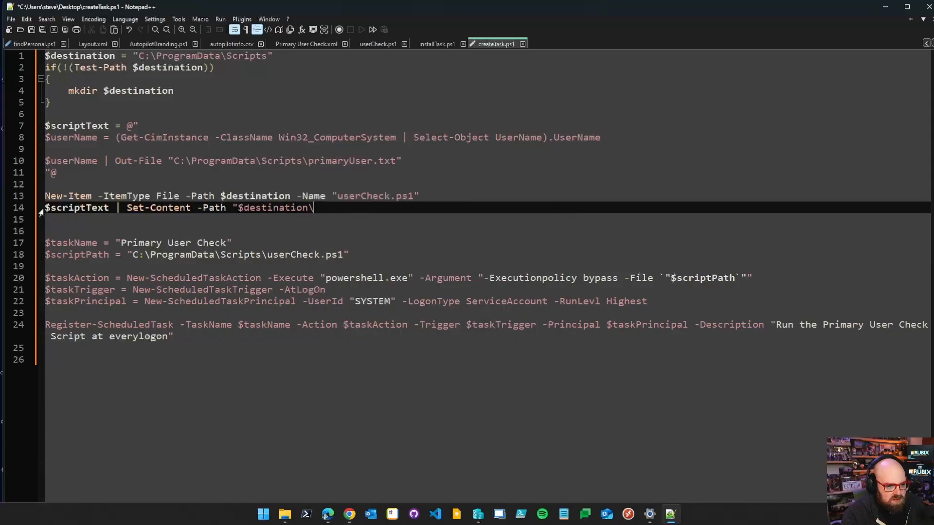
pyautogui.write('userCheck.ps')
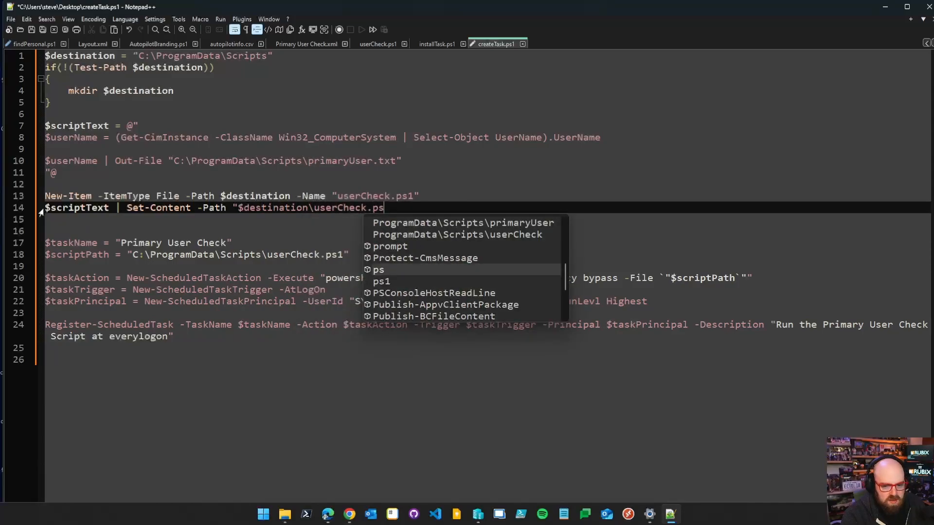
pyautogui.write('1" -Forc')
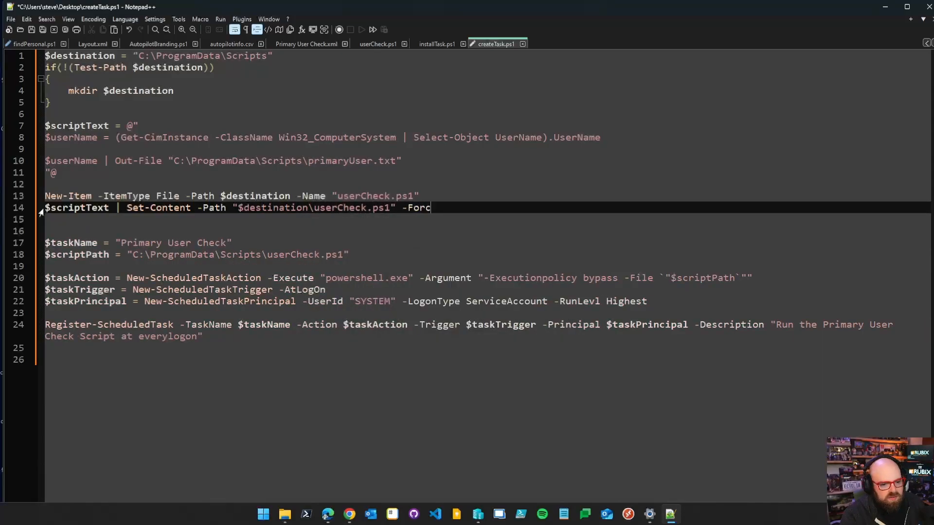
pyautogui.write('e')
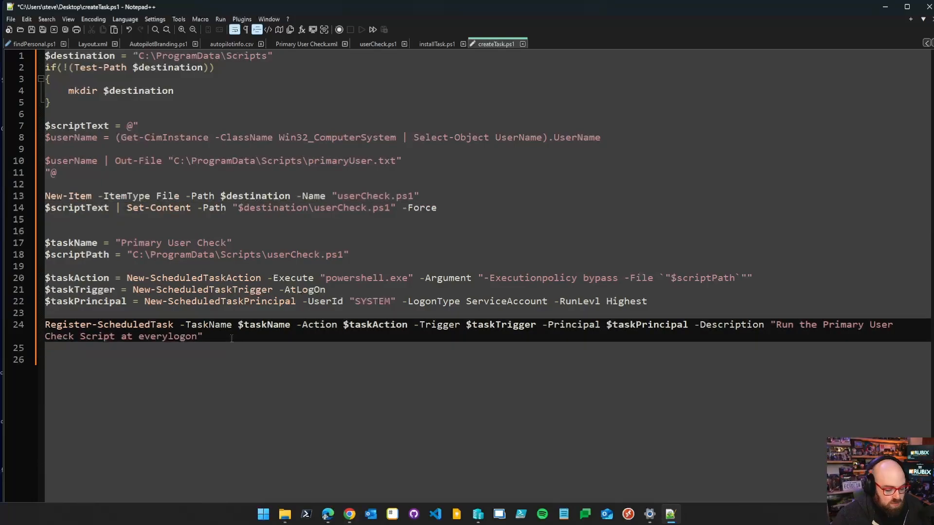
pyautogui.click(349, 513)
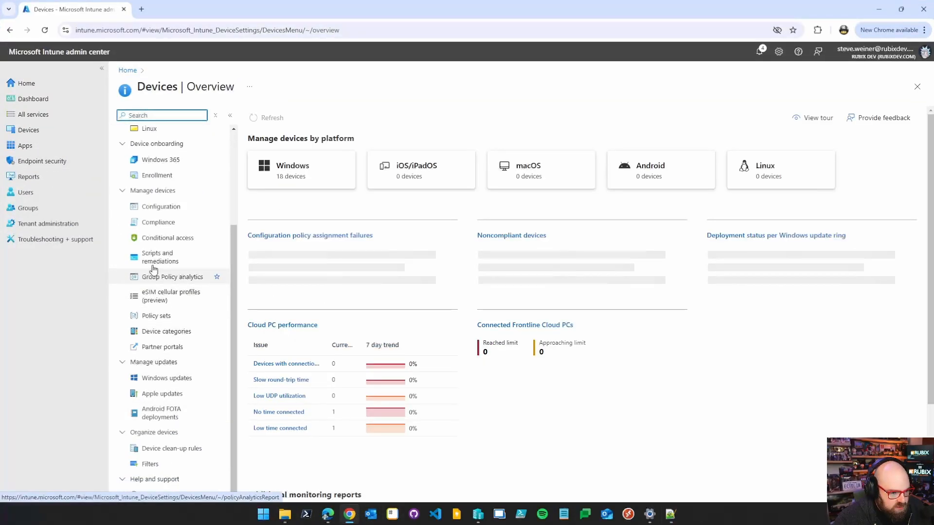
# Add a Windows 10 and later platform script named 'userCheck Test' and continue.
pyautogui.click(159, 257)
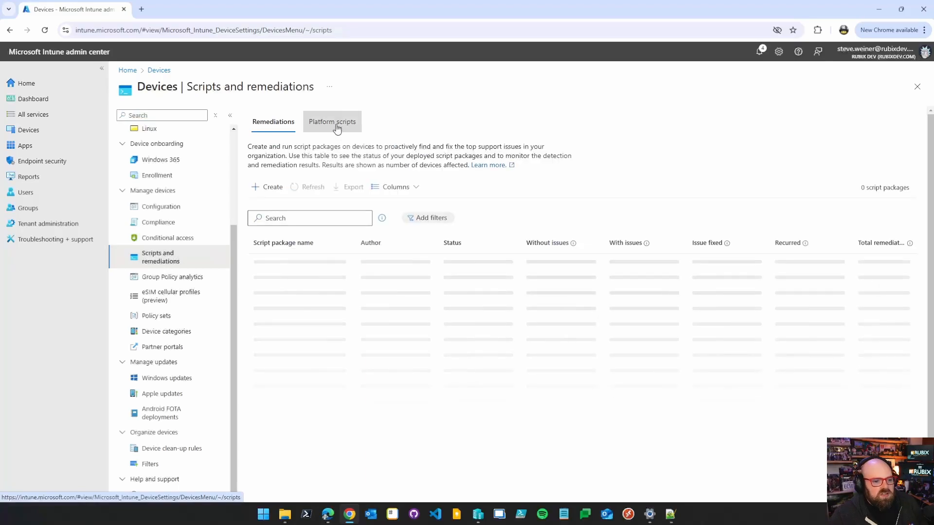
pyautogui.click(332, 121)
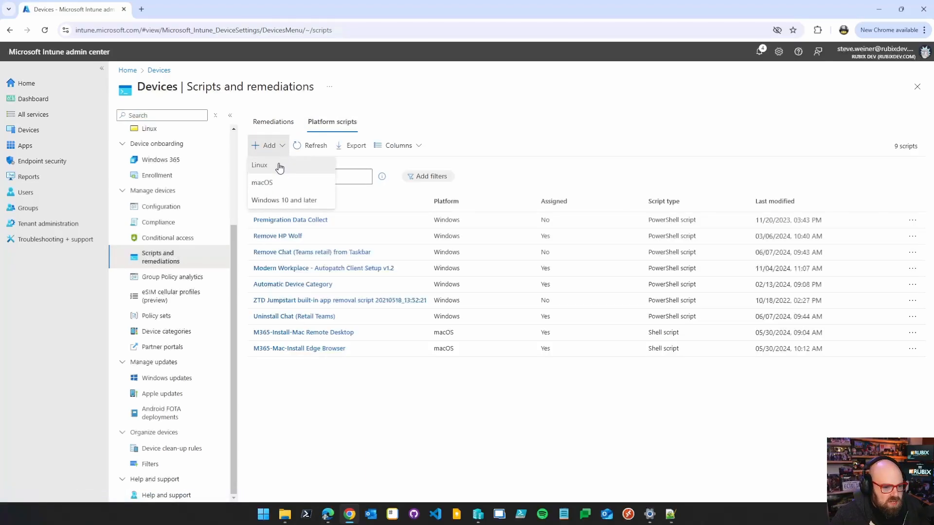
pyautogui.click(284, 199)
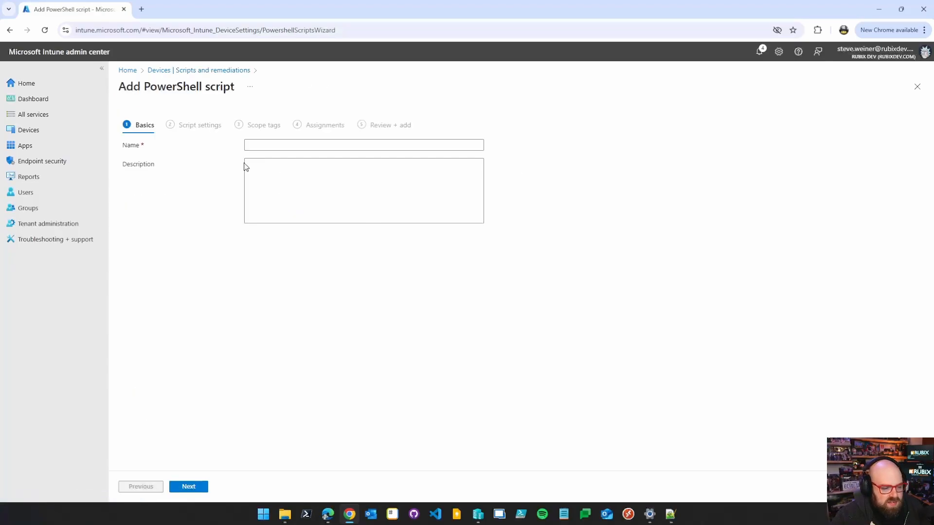
pyautogui.write('user')
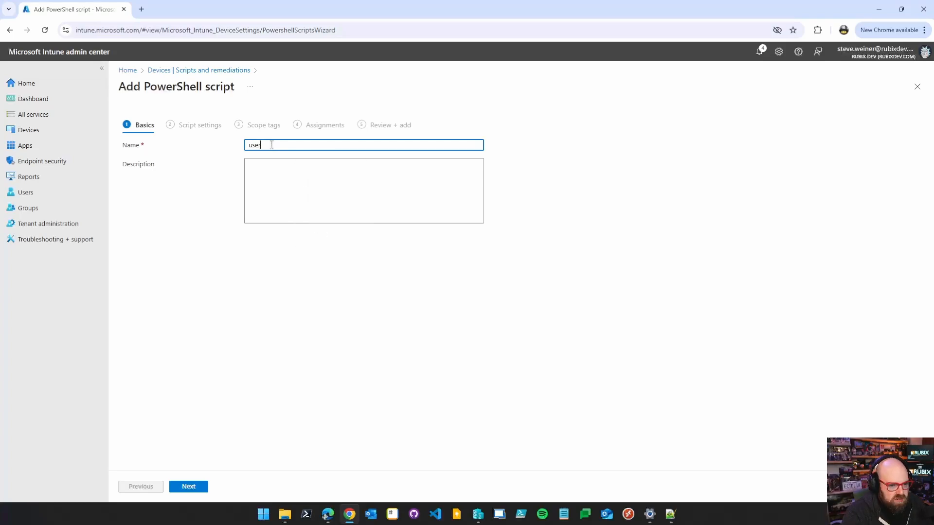
pyautogui.write('Check Test')
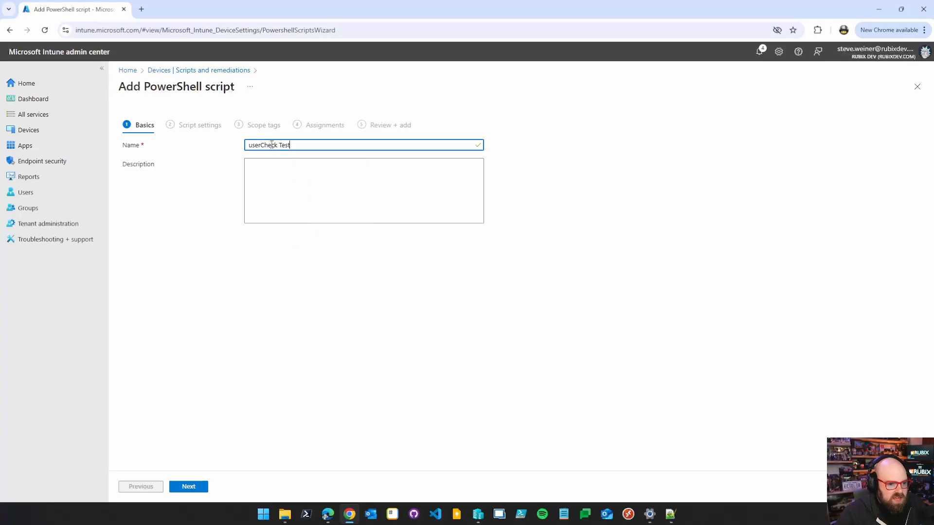
pyautogui.click(188, 486)
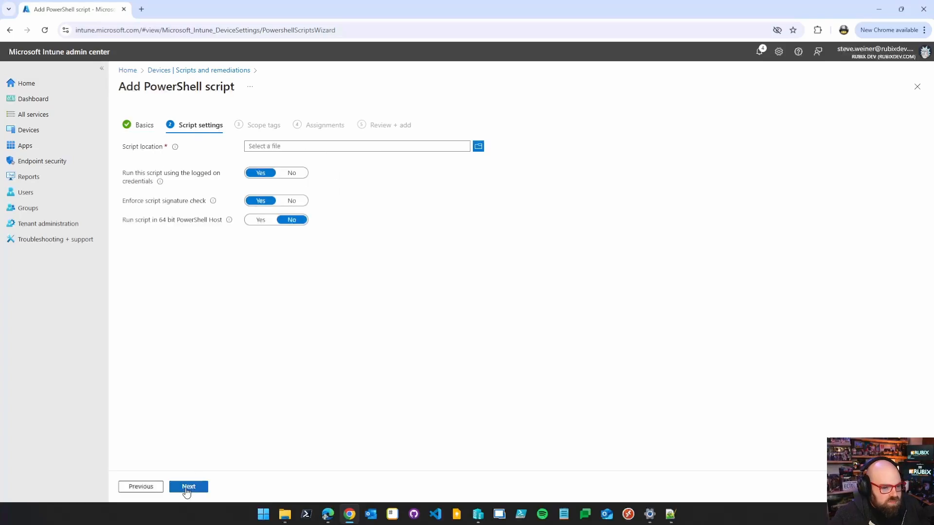
# Upload Desktop\createTask.ps1 as the script, without logged-on credentials, and continue.
pyautogui.click(477, 146)
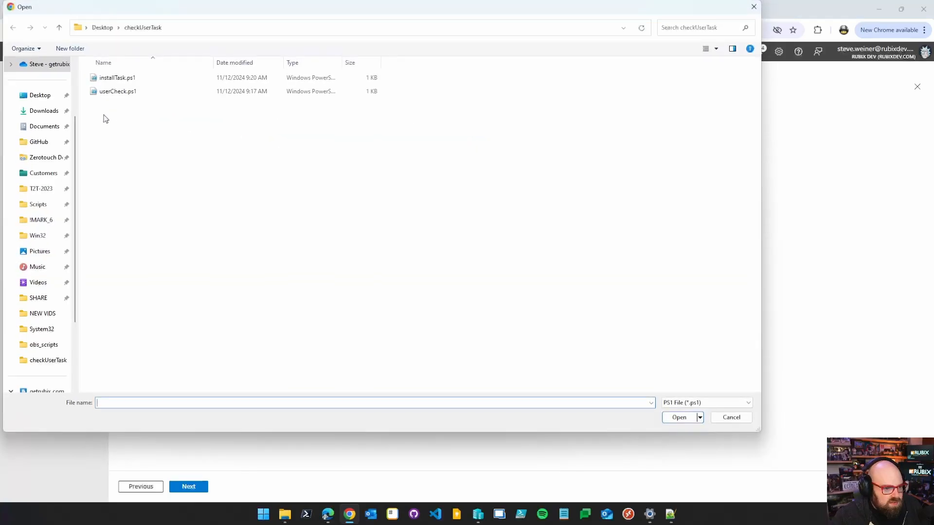
pyautogui.click(39, 95)
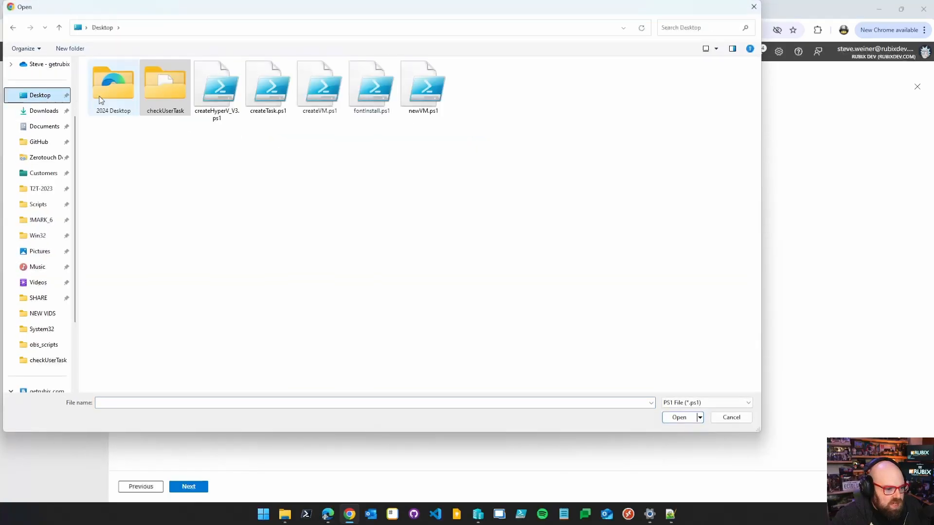
pyautogui.click(268, 86)
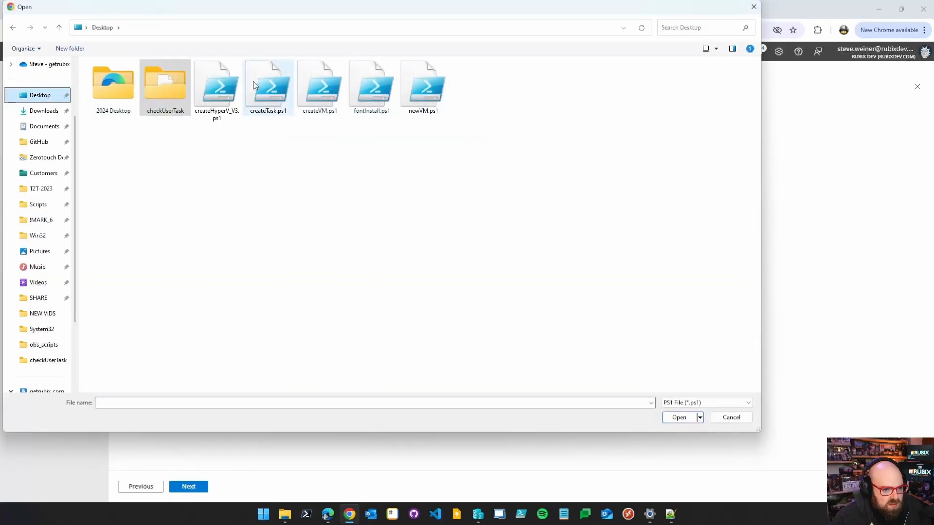
pyautogui.click(678, 417)
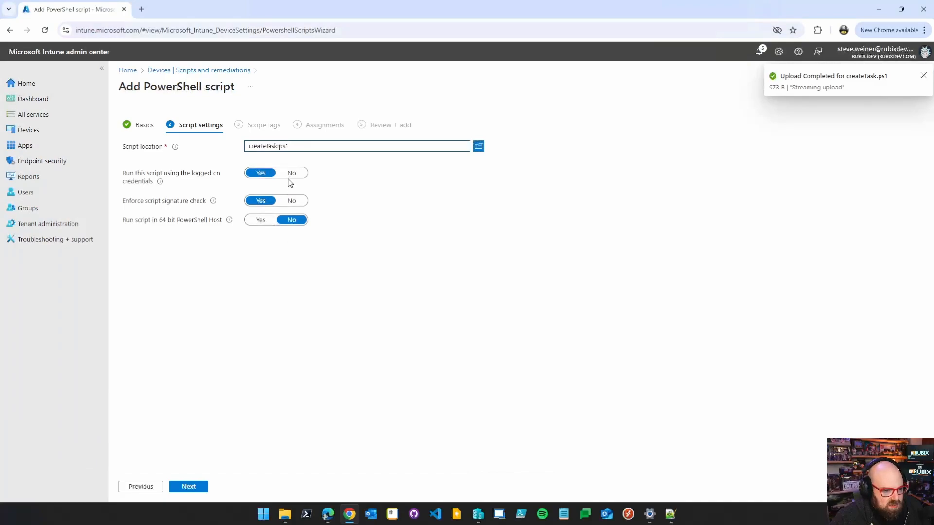
pyautogui.click(291, 173)
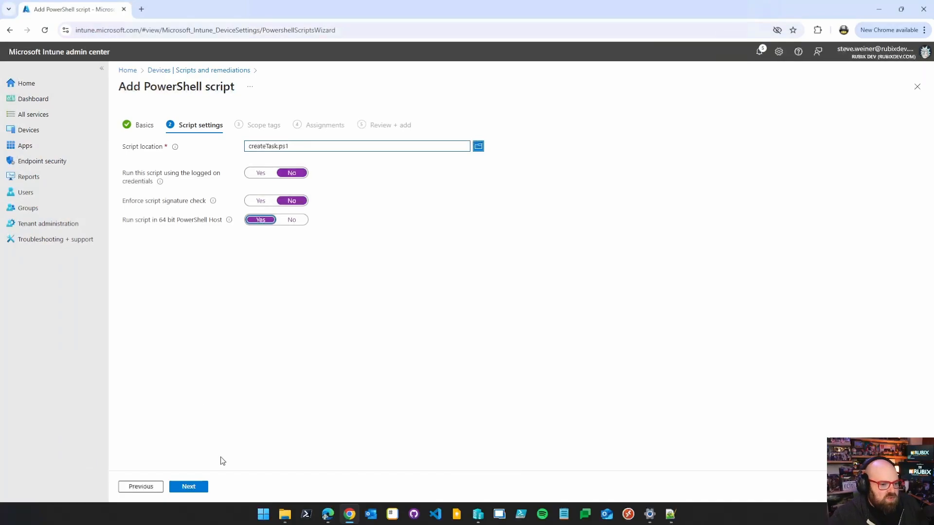
pyautogui.click(188, 486)
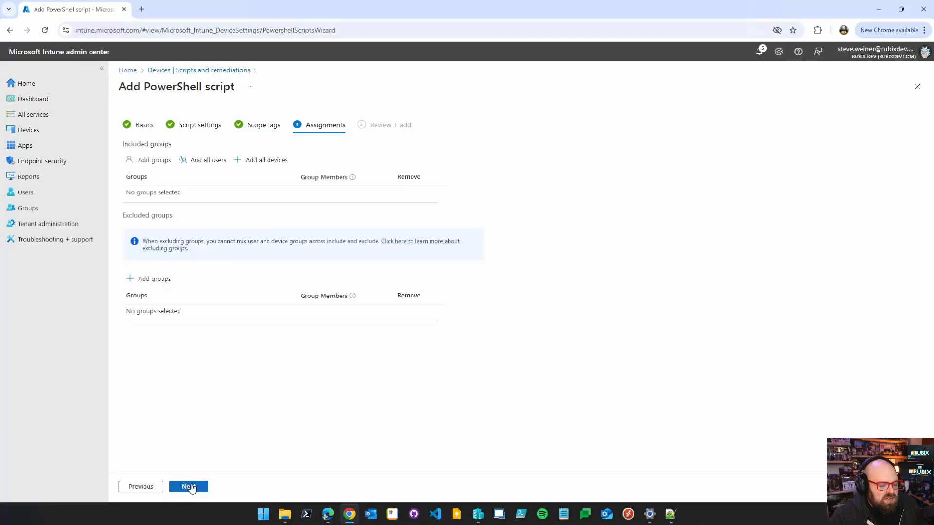